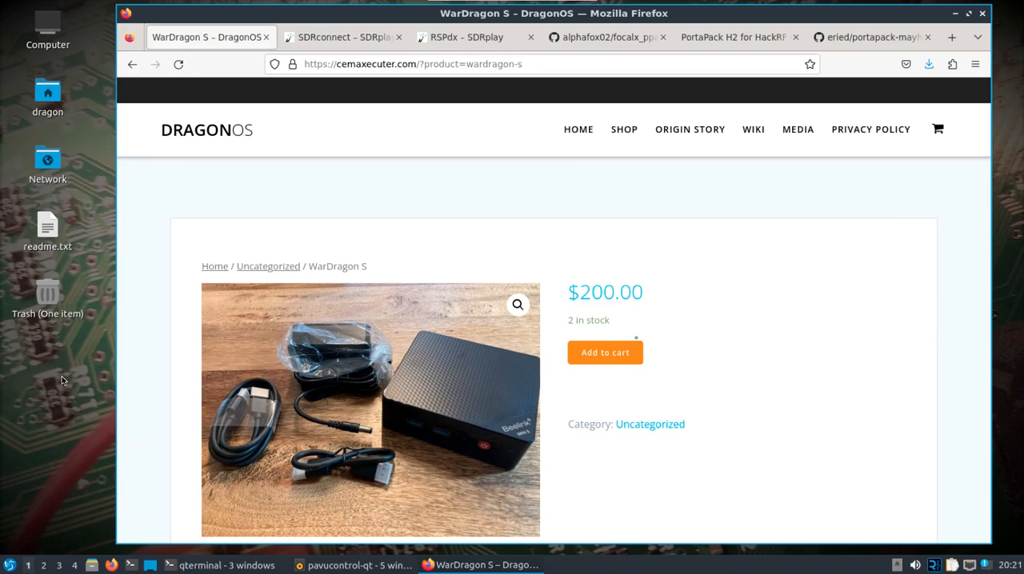
View the SDRconnect preview page, then the SDRplay RSPdx product page
click(340, 37)
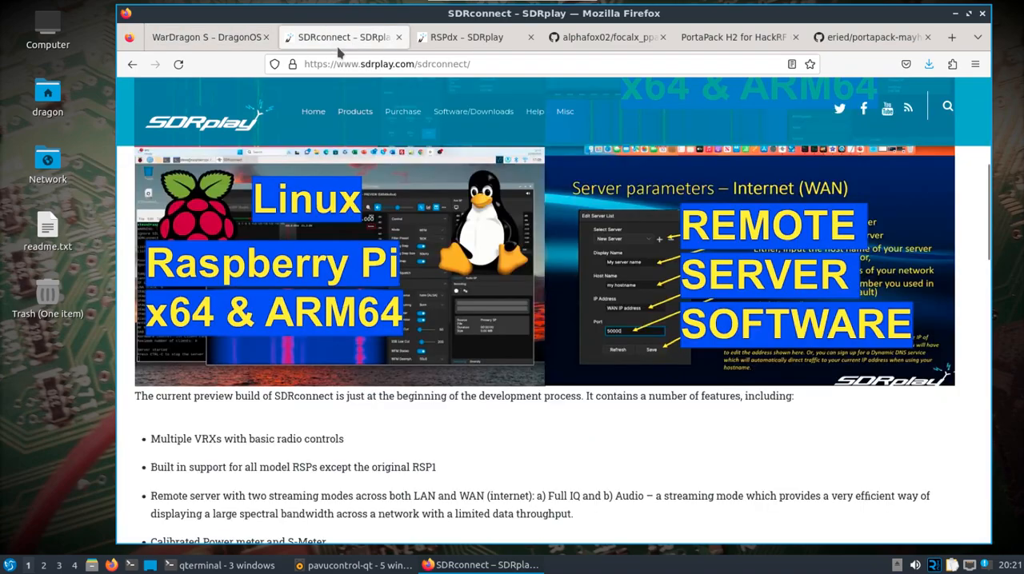
mouse_move(88, 246)
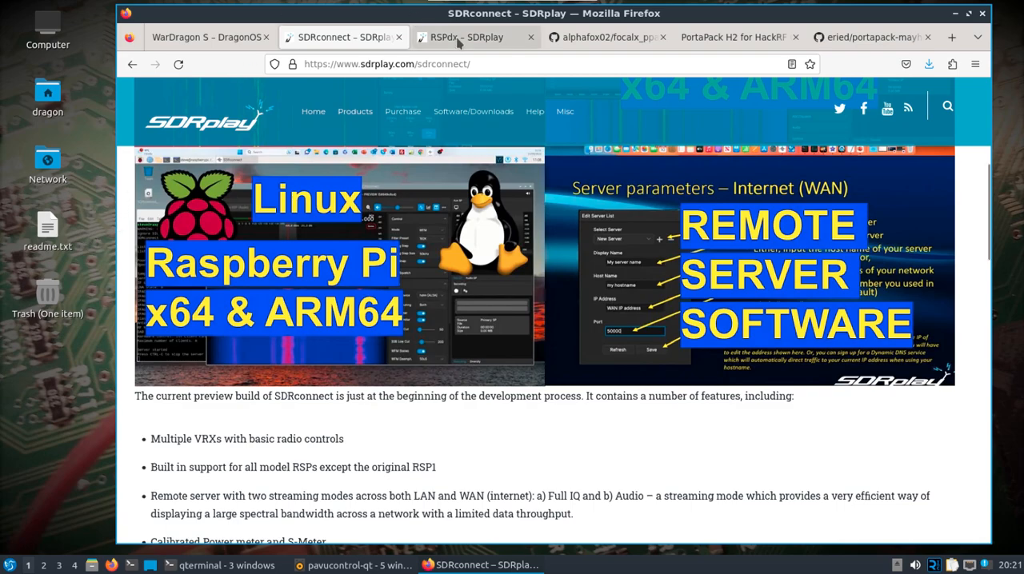
click(477, 37)
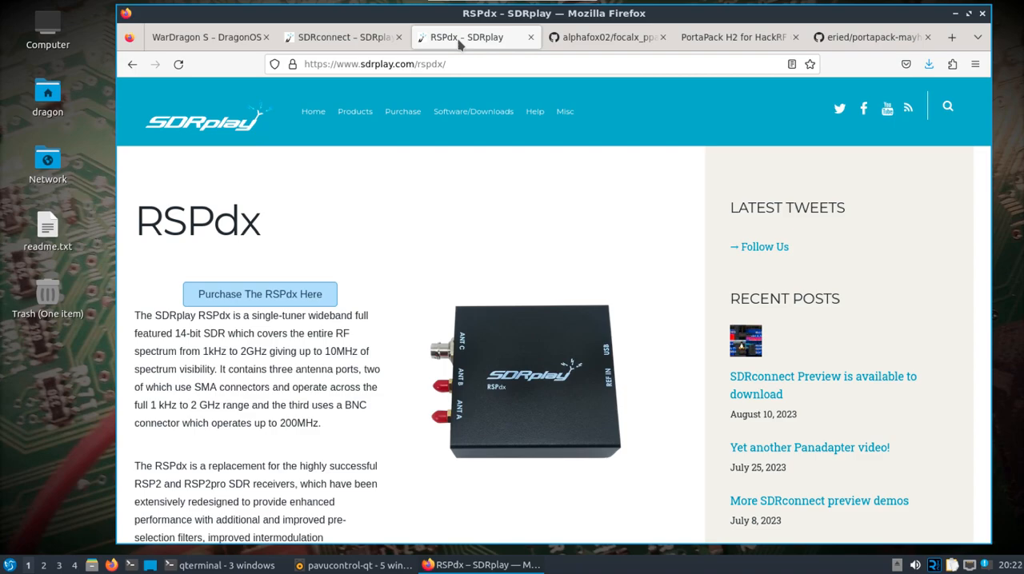
View the PortaPack H2 product page, then the portapack-mayhem GitHub repository
click(734, 37)
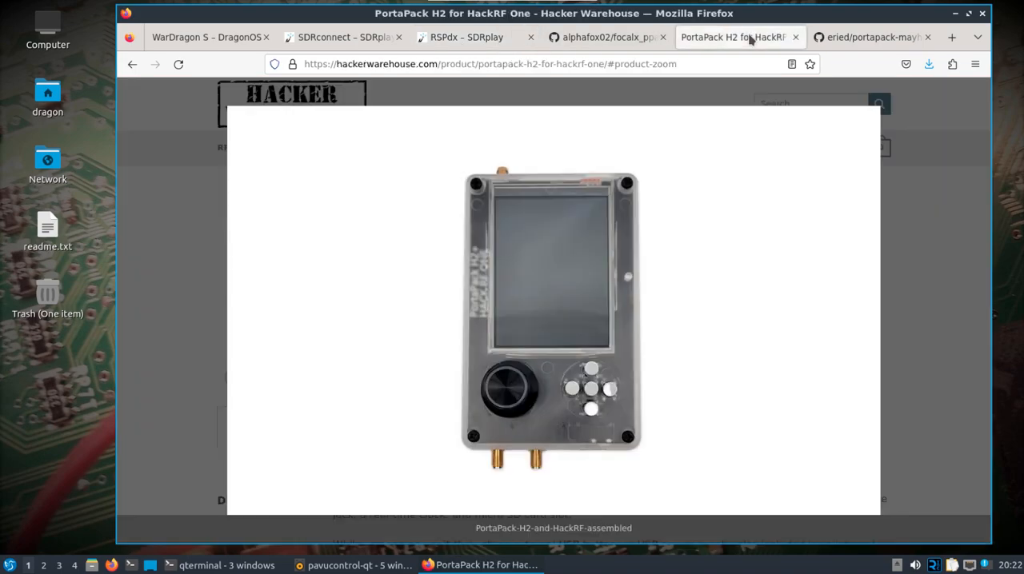
mouse_move(736, 37)
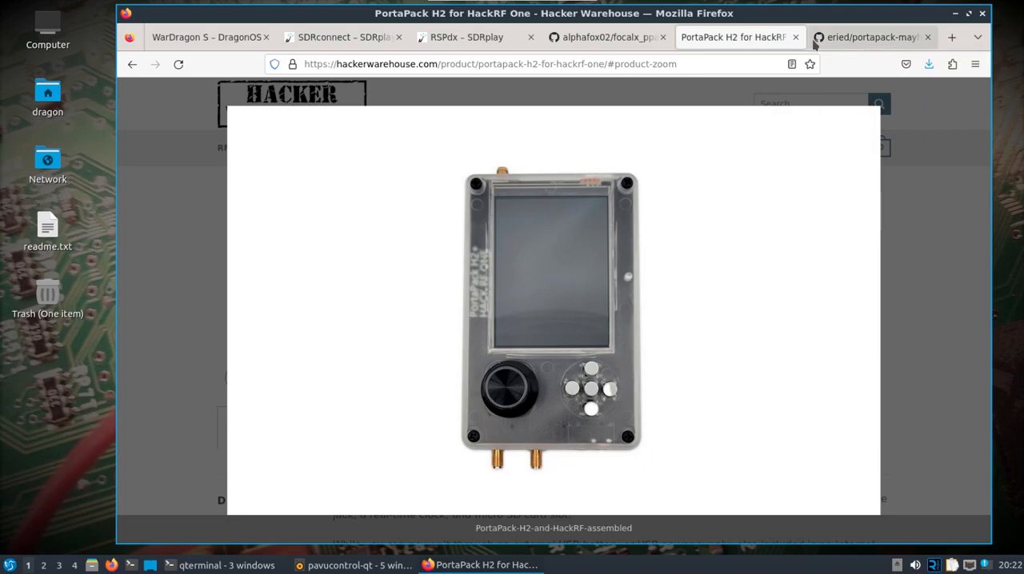
click(867, 36)
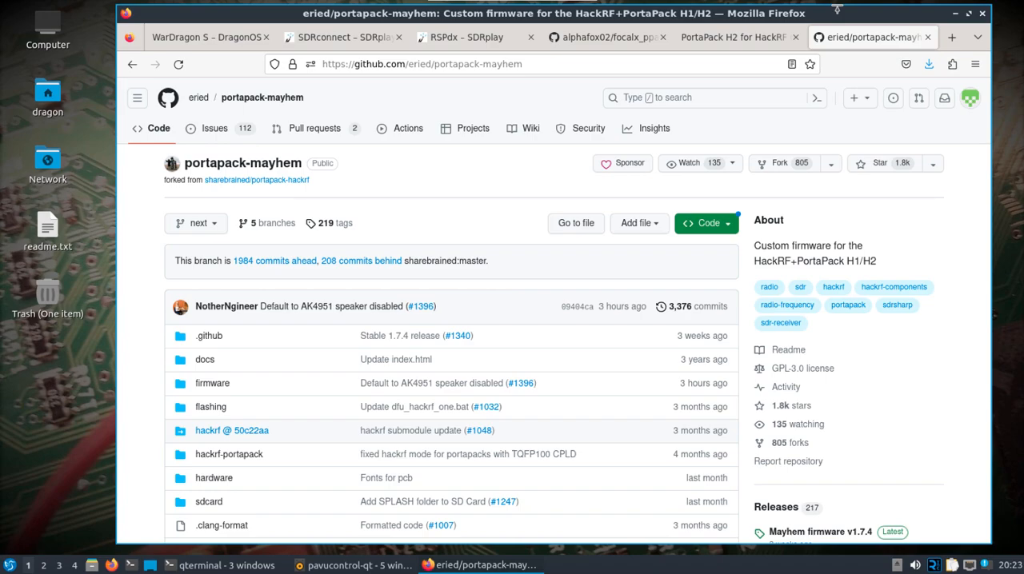
mouse_move(608, 36)
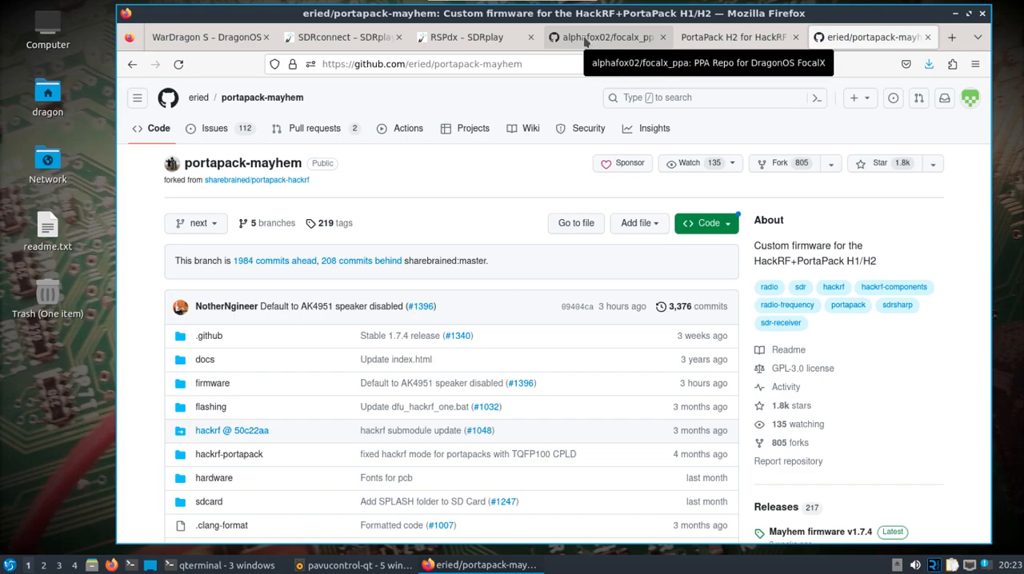
Show the alphafox02/focalx_ppa repository and scroll through its package files to the README
click(604, 37)
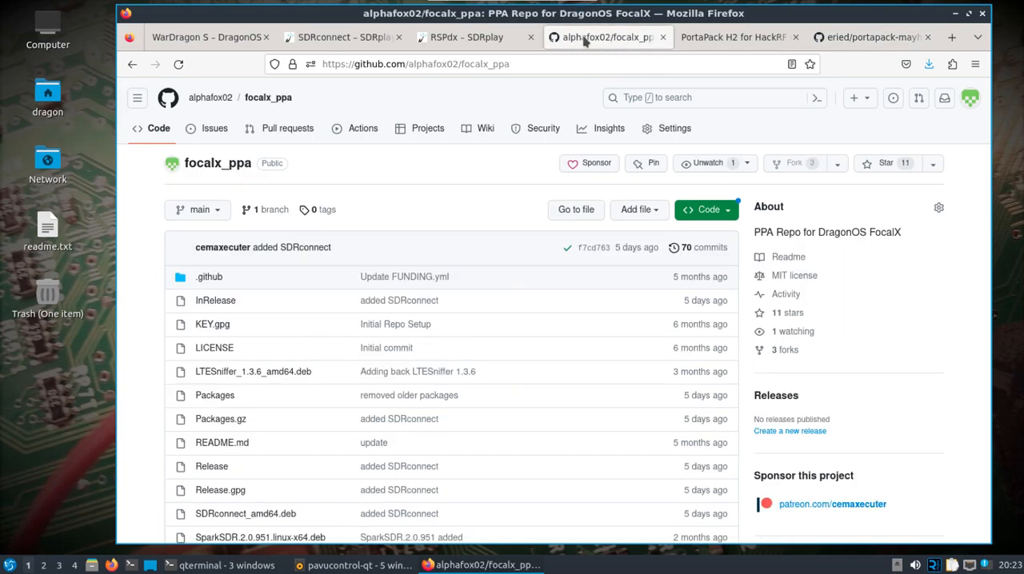
mouse_move(538, 195)
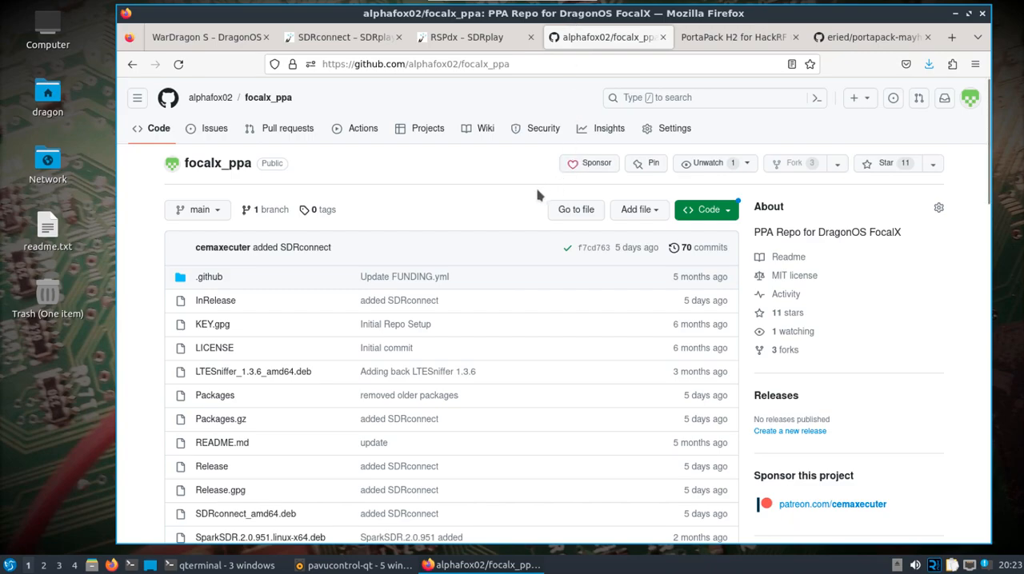
mouse_move(528, 173)
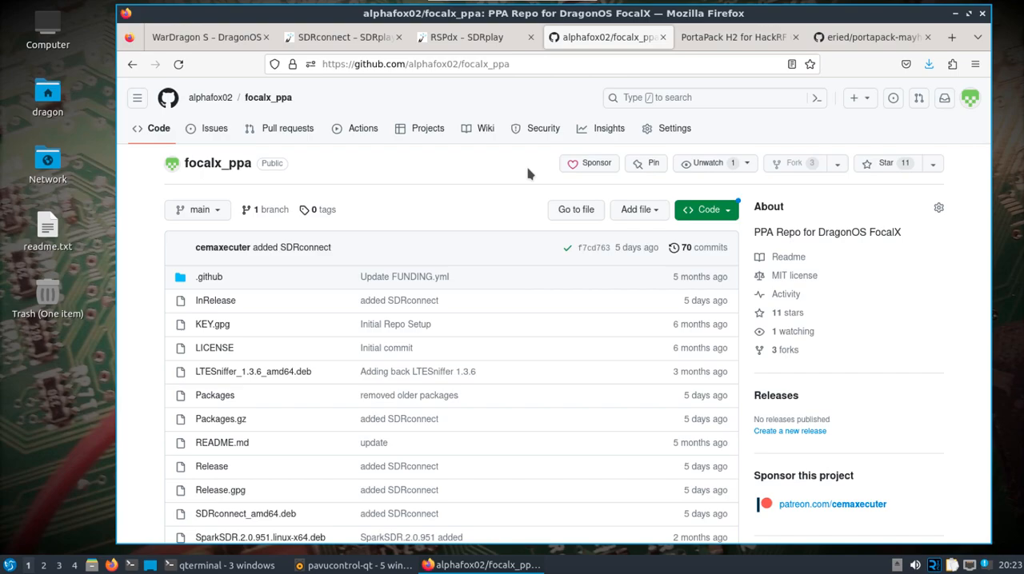
mouse_move(640, 263)
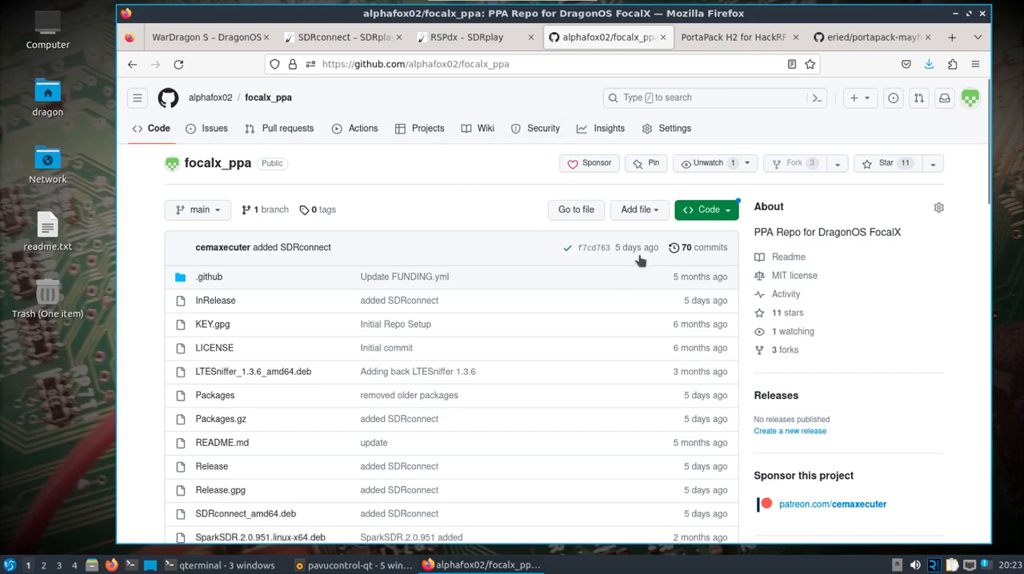
scroll(down, 3)
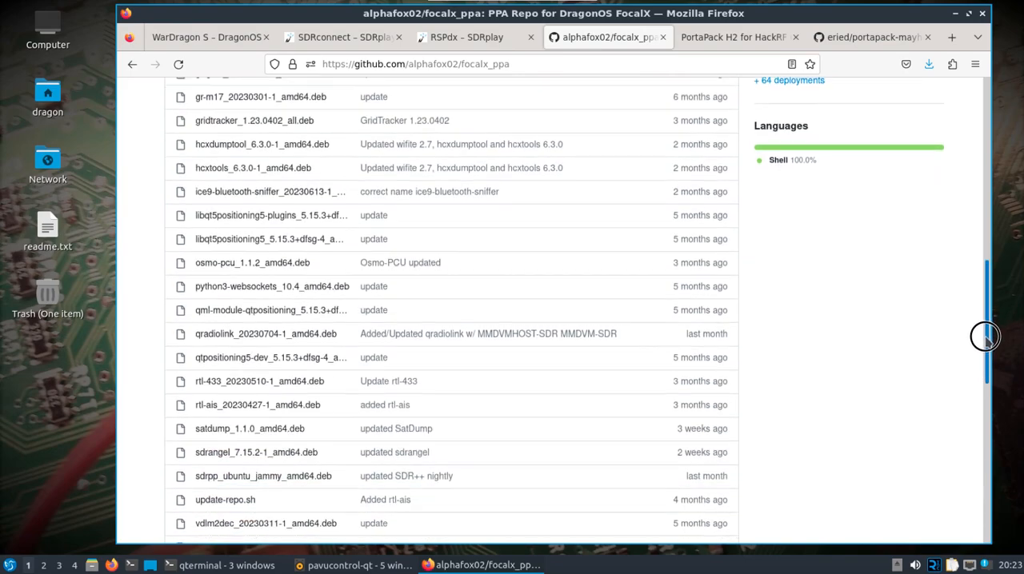
scroll(down, 3)
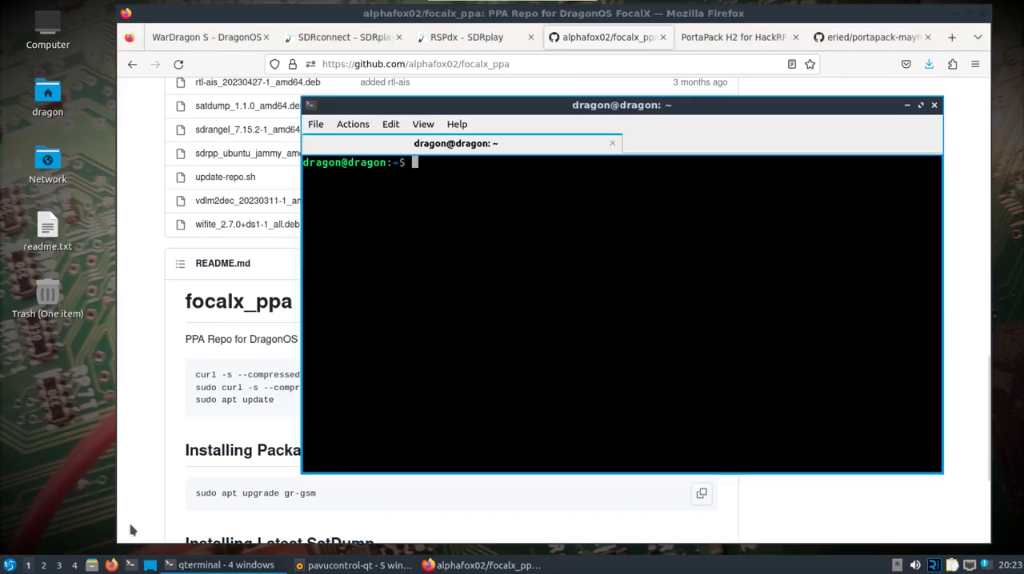
Run sudo apt install sdrconnect in the terminal
text(sudo apt install)
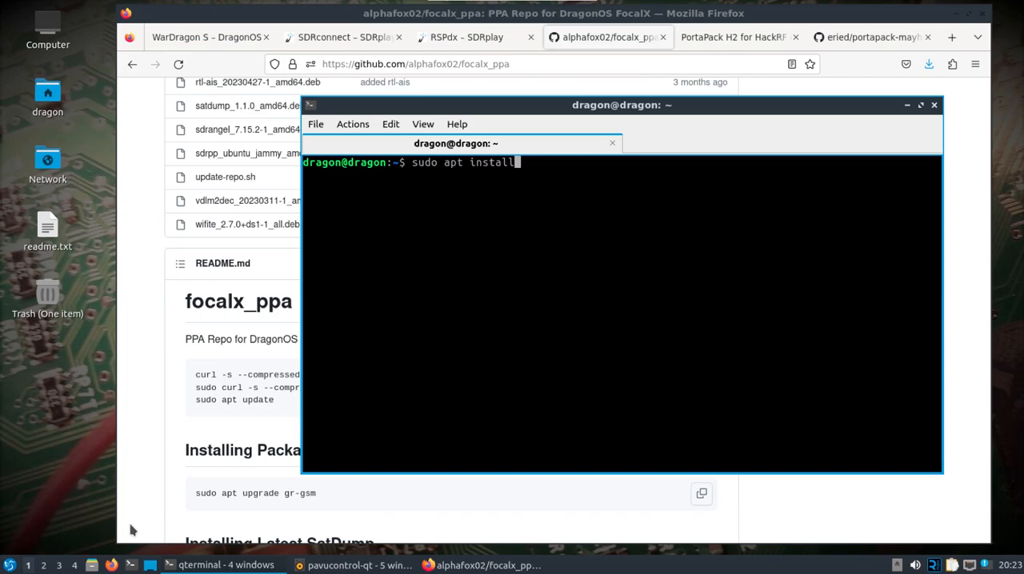
text(sdrconnect)
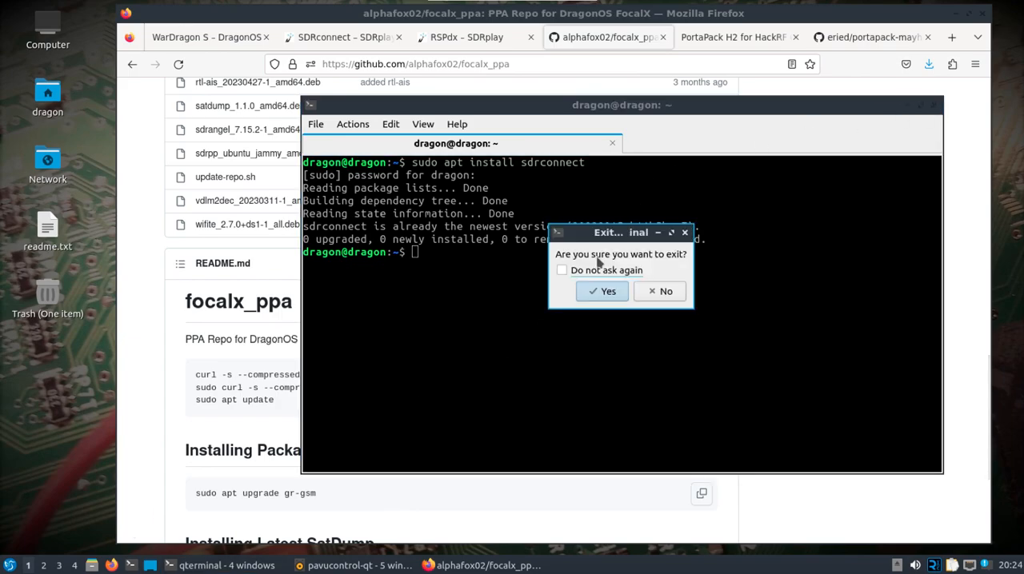
click(602, 291)
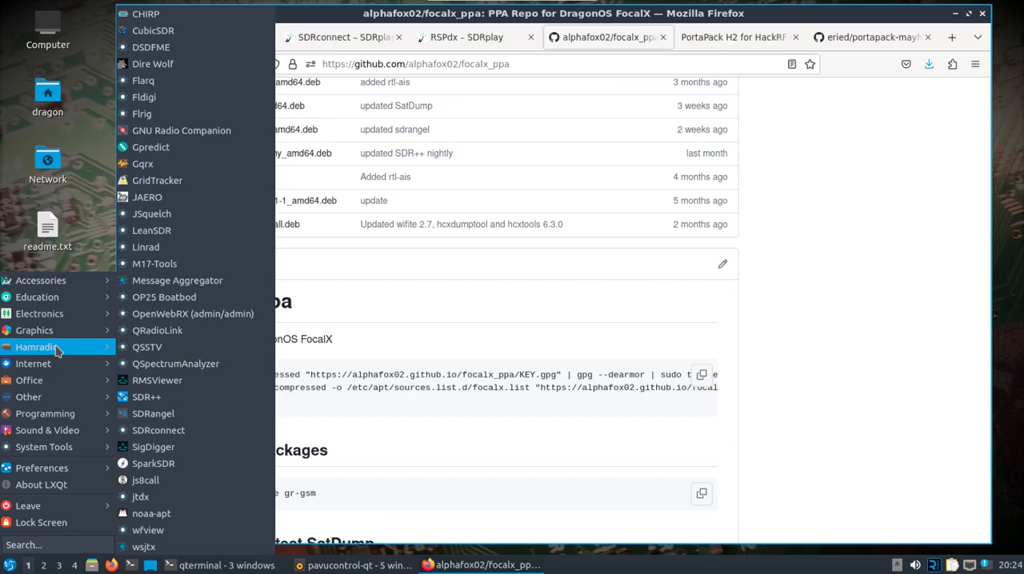
mouse_move(158, 430)
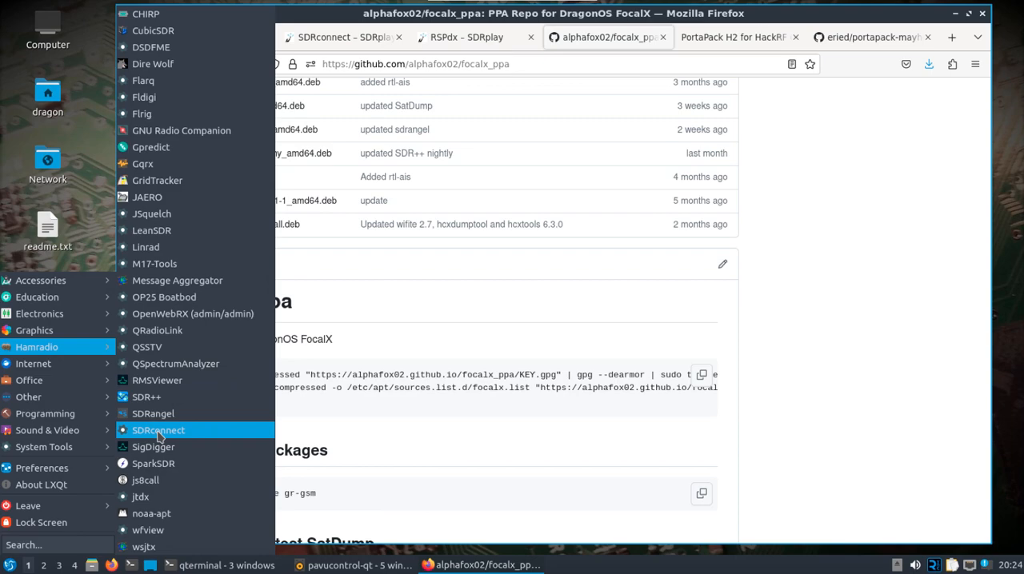
mouse_move(157, 431)
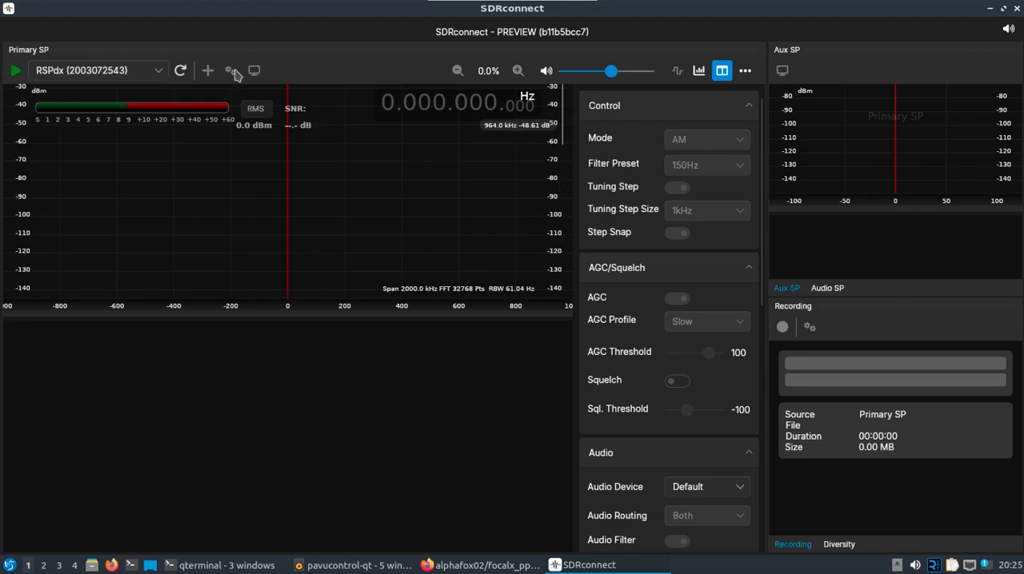
Select Antenna B as the RSPdx input in the device settings
click(16, 71)
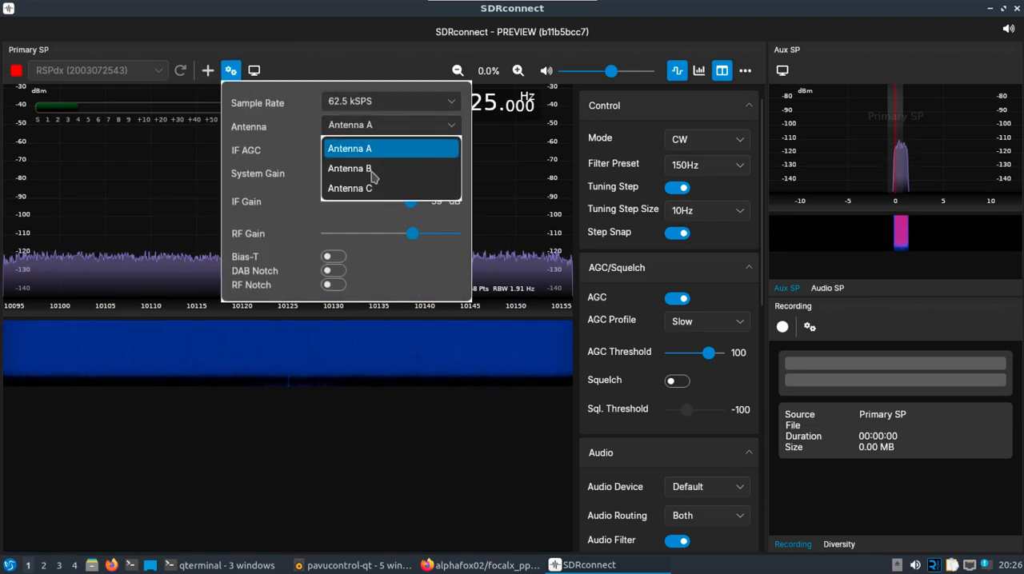
click(349, 168)
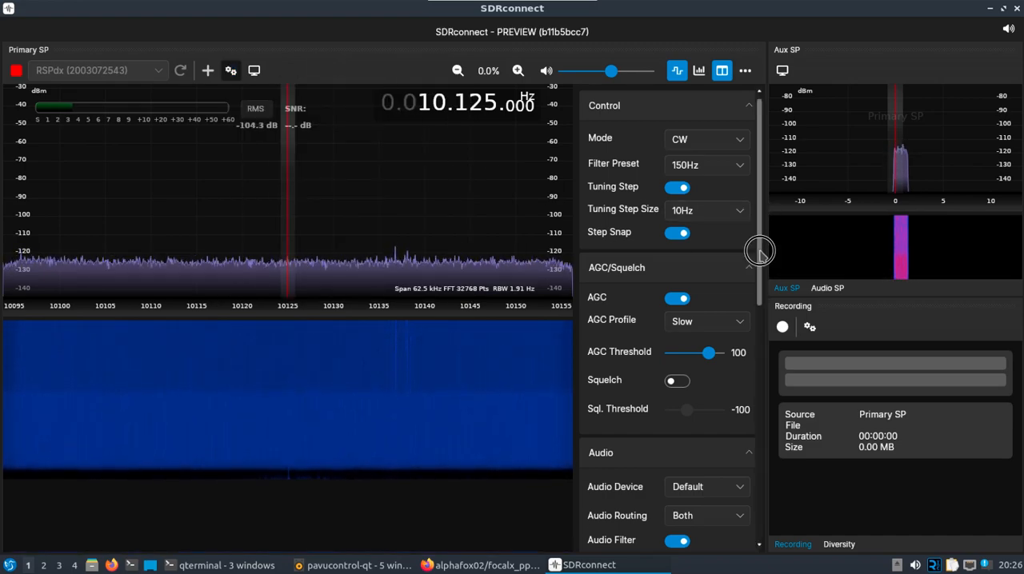
scroll(down, 3)
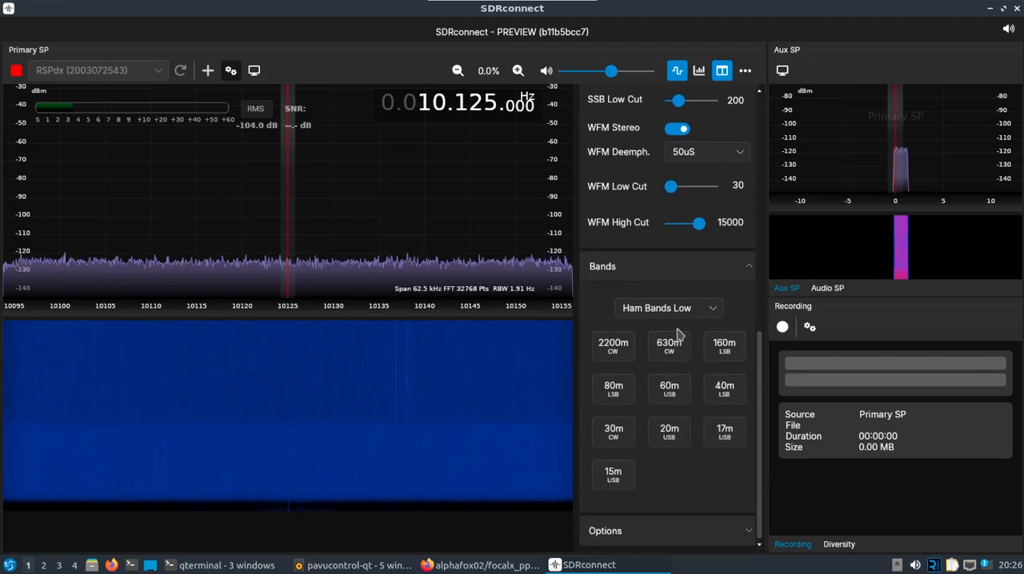
Set Bands to Broadcast Bands and tune to the FM WFM band preset
click(669, 308)
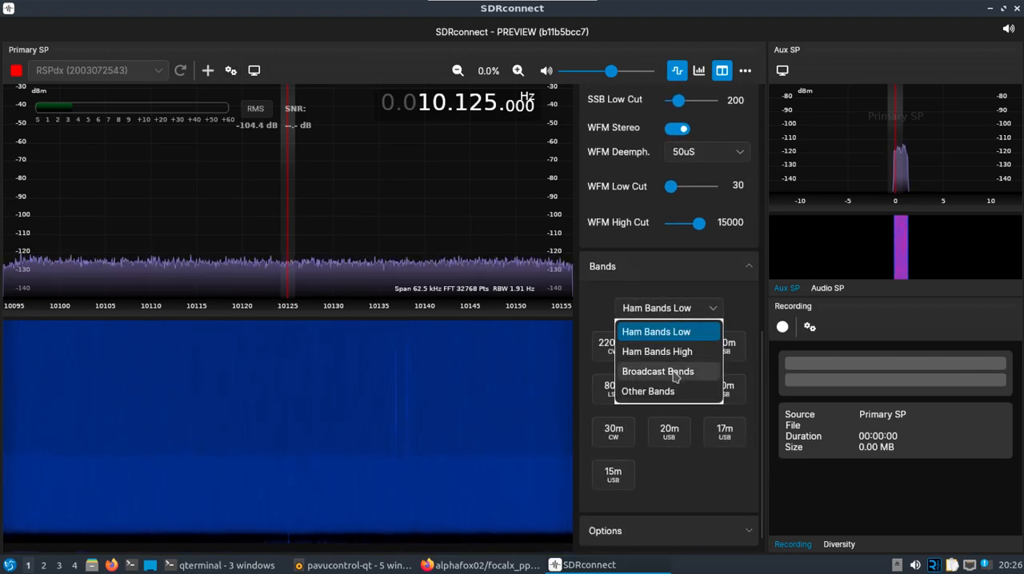
click(658, 372)
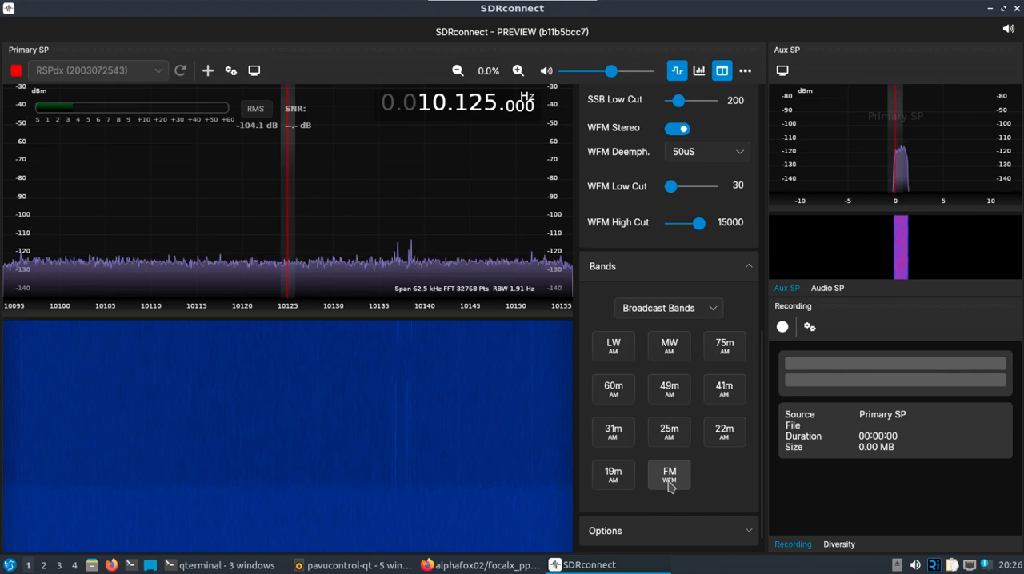
click(669, 476)
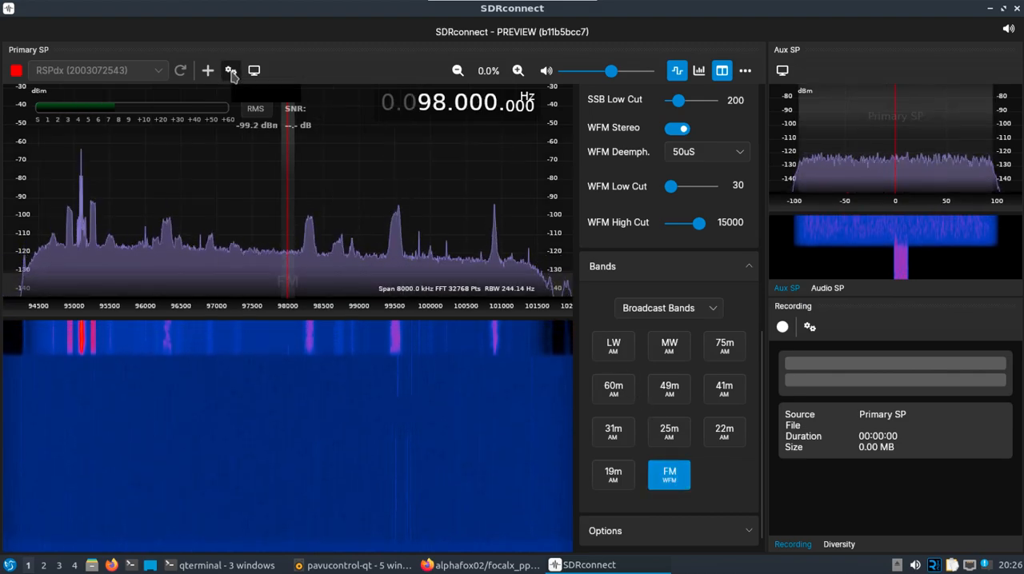
Toggle automatic IF gain control in the device settings
click(230, 71)
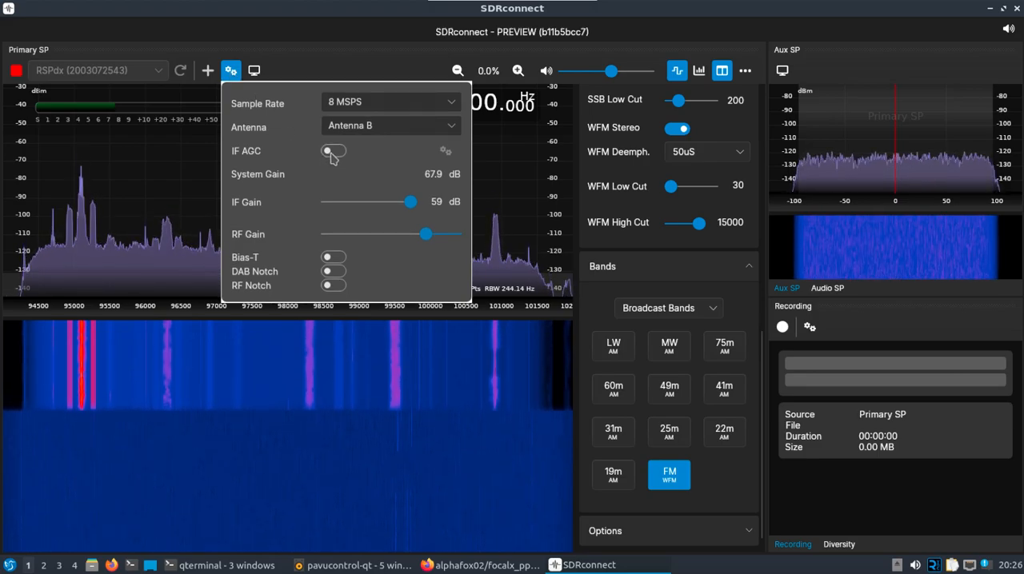
click(333, 152)
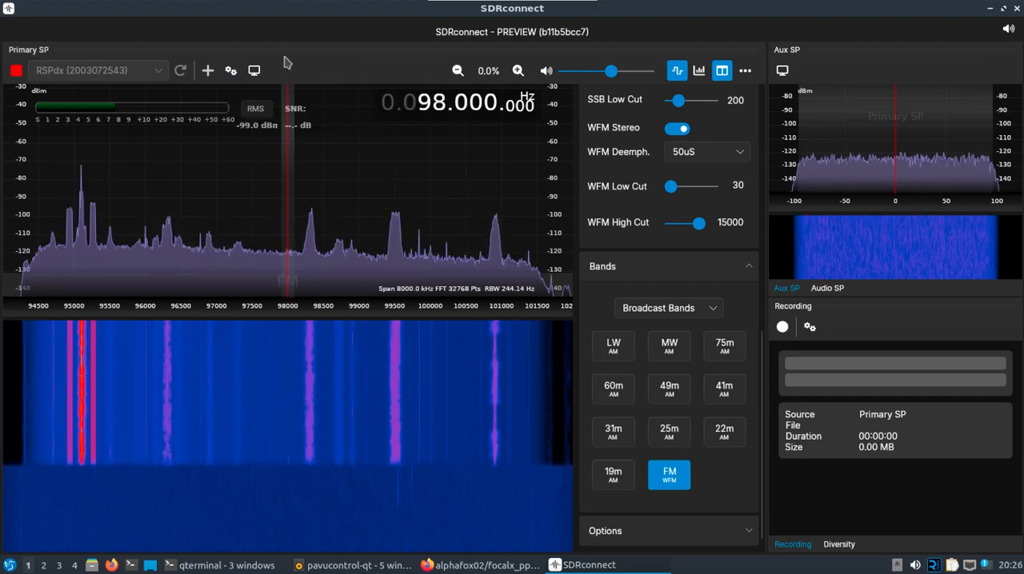
Tune to the strong FM station at 98.3 MHz and bring up the audio volume mixer
click(307, 248)
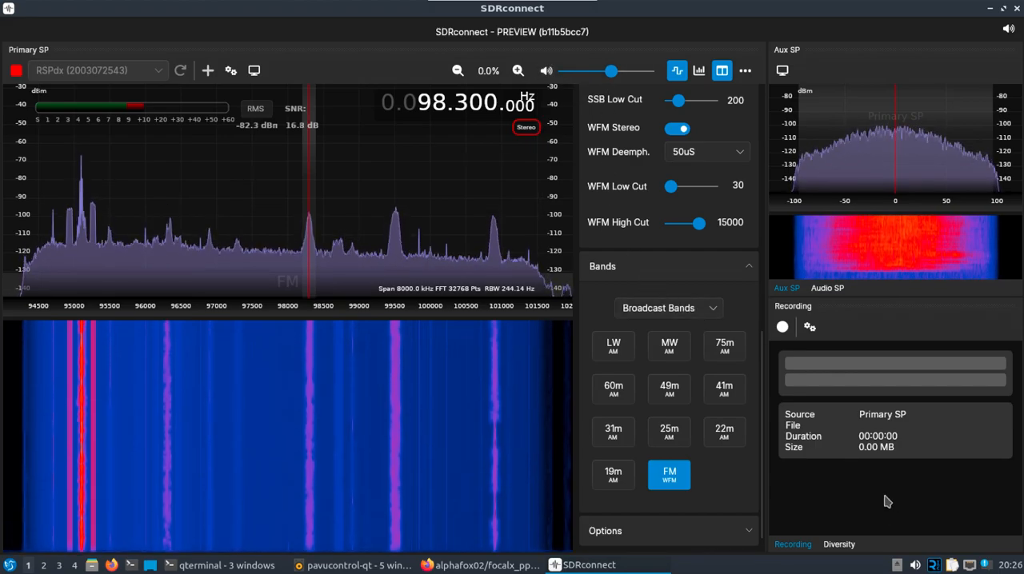
click(927, 544)
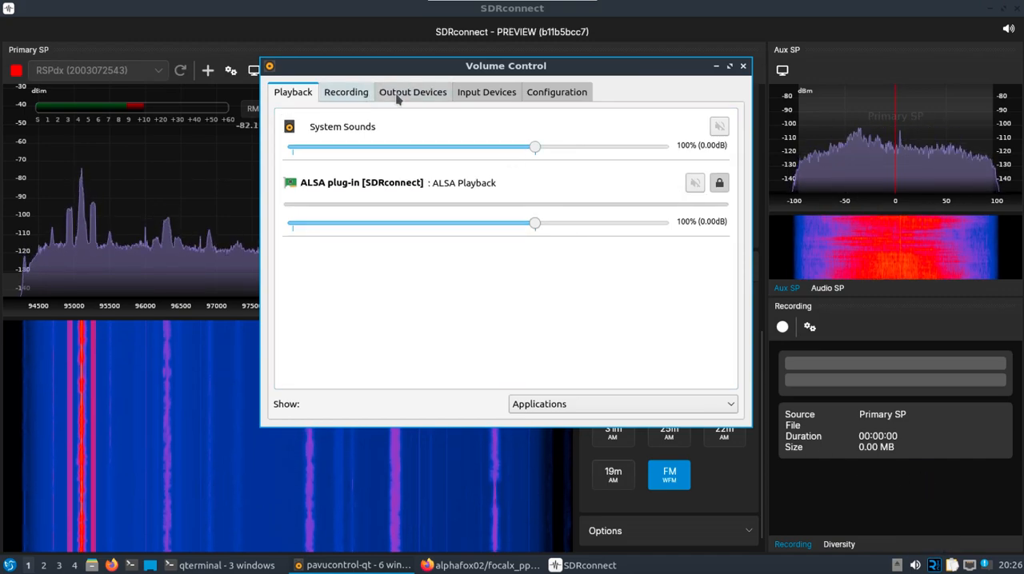
Check the audio output devices in pavucontrol, then close the volume control
click(412, 91)
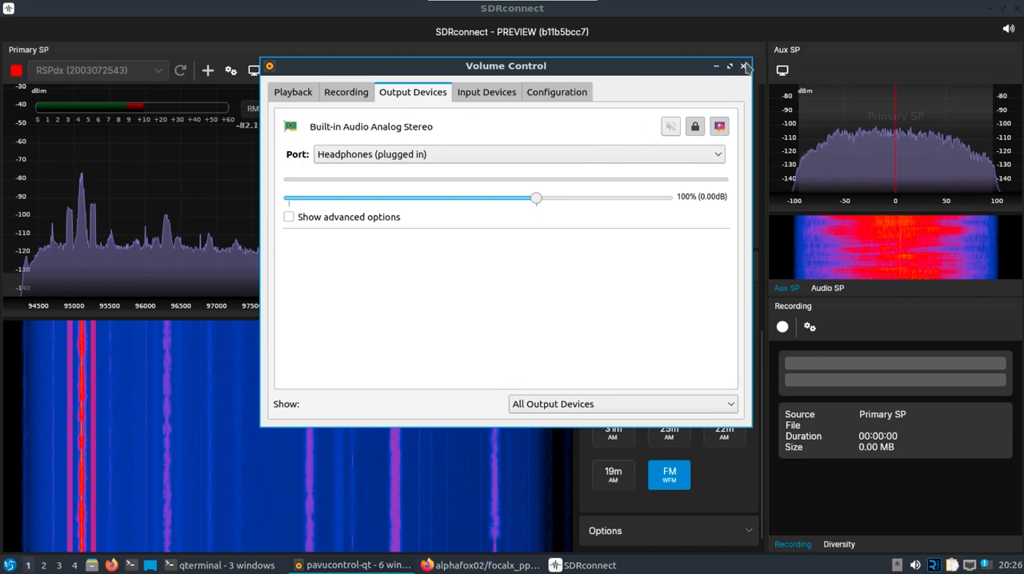
click(745, 65)
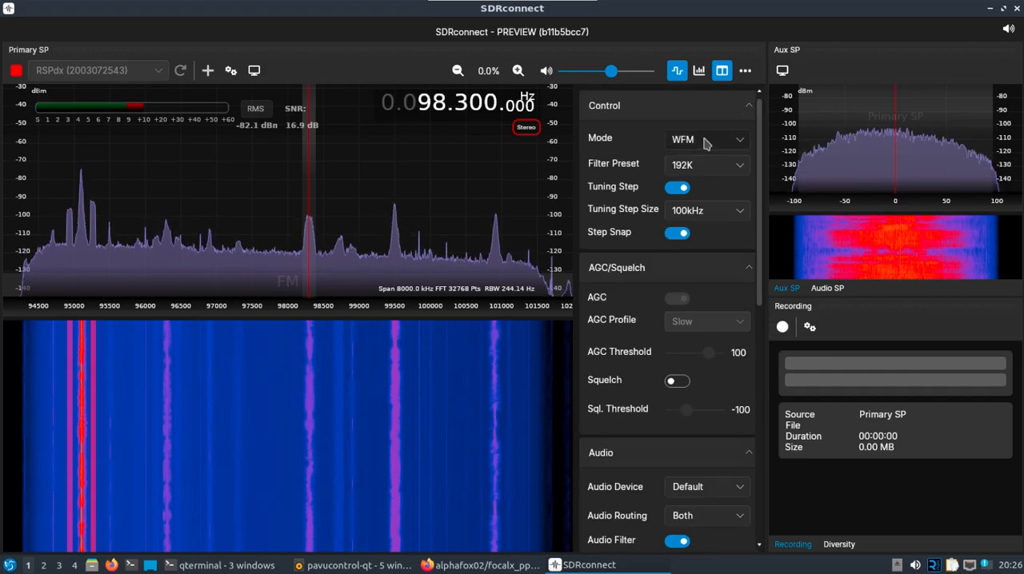
Switch demodulation to NFM and back to WFM
click(707, 140)
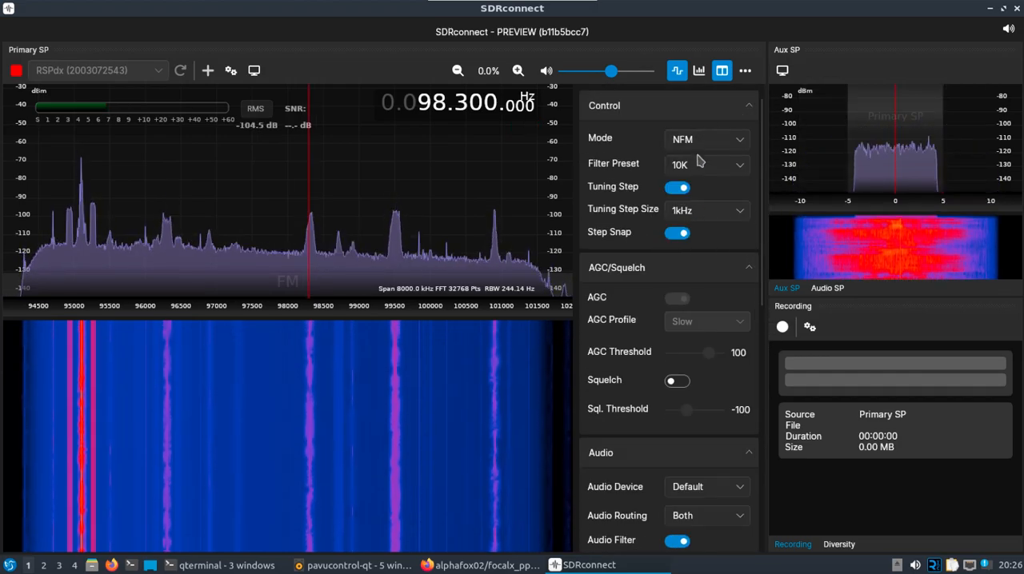
click(707, 137)
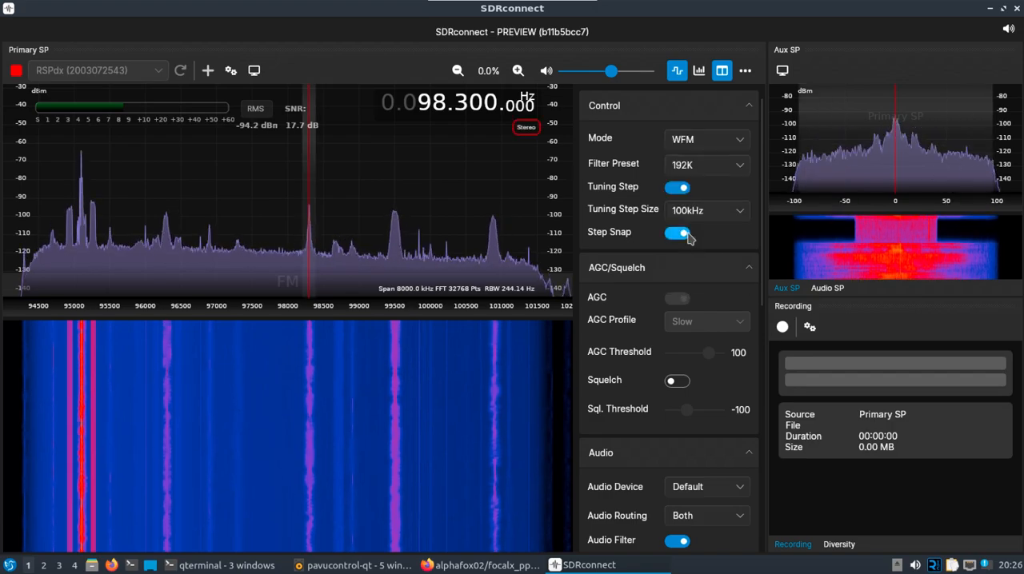
Set the audio output device to pulse [ALSA]
click(705, 486)
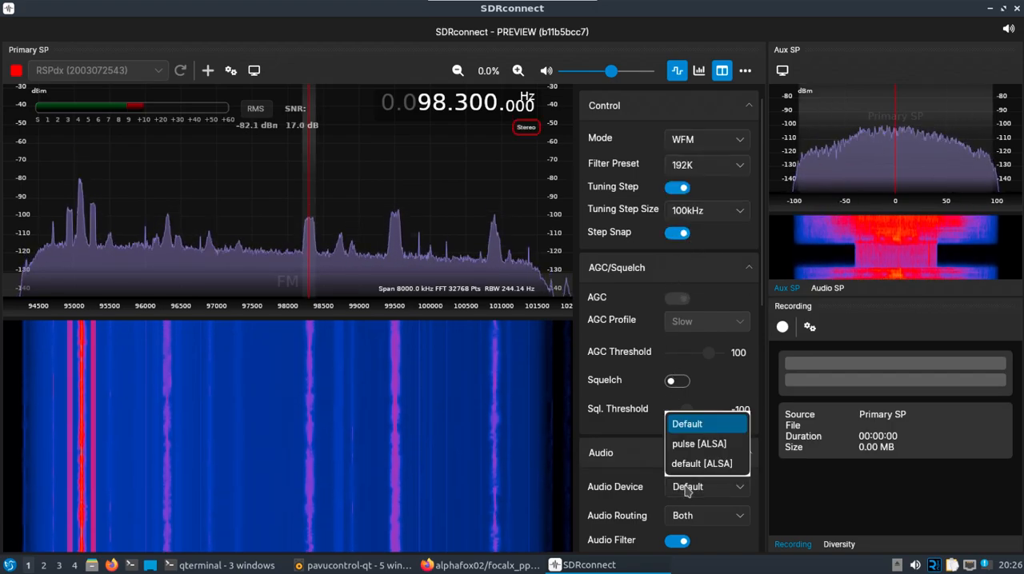
click(698, 444)
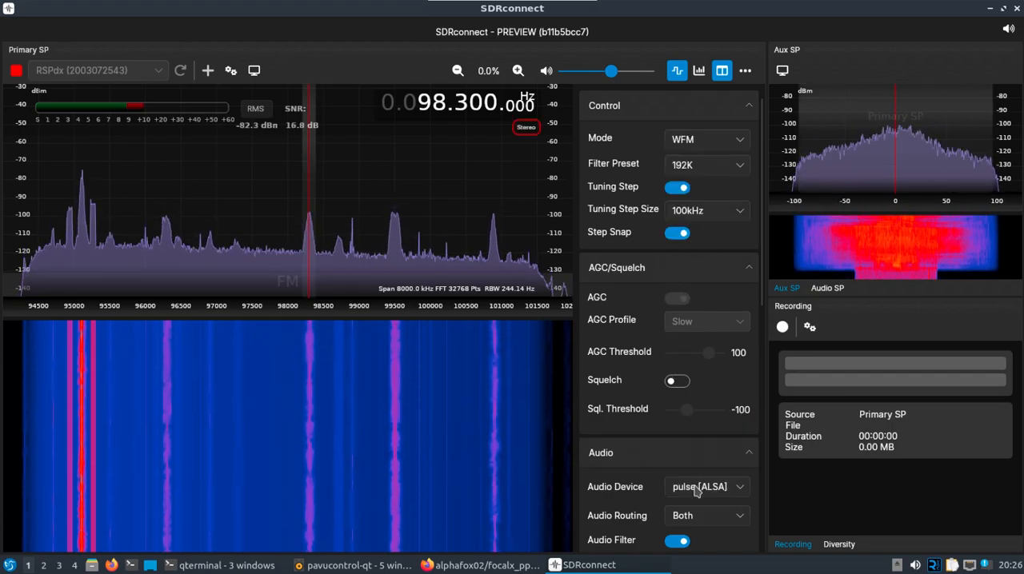
click(707, 486)
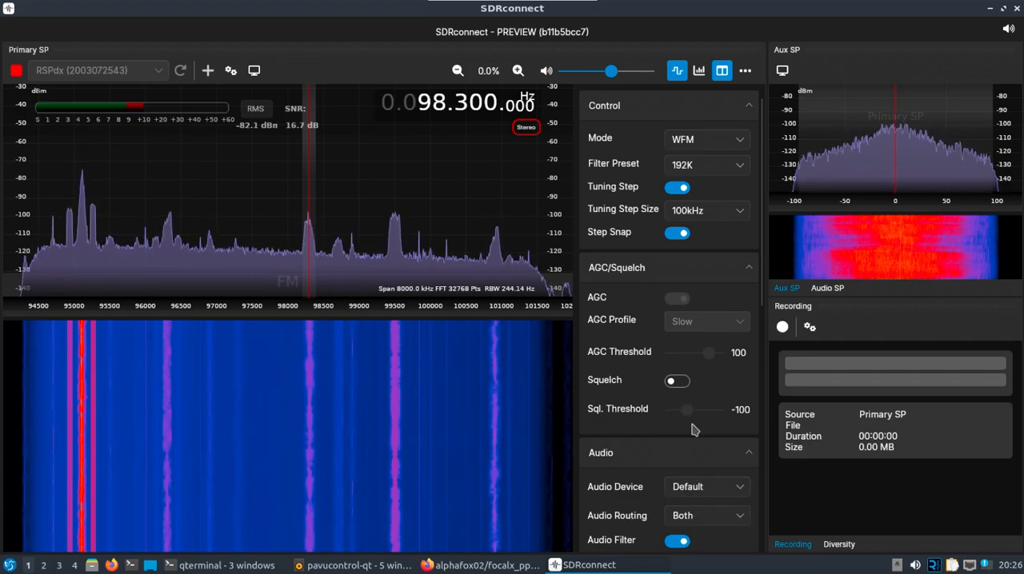
click(706, 486)
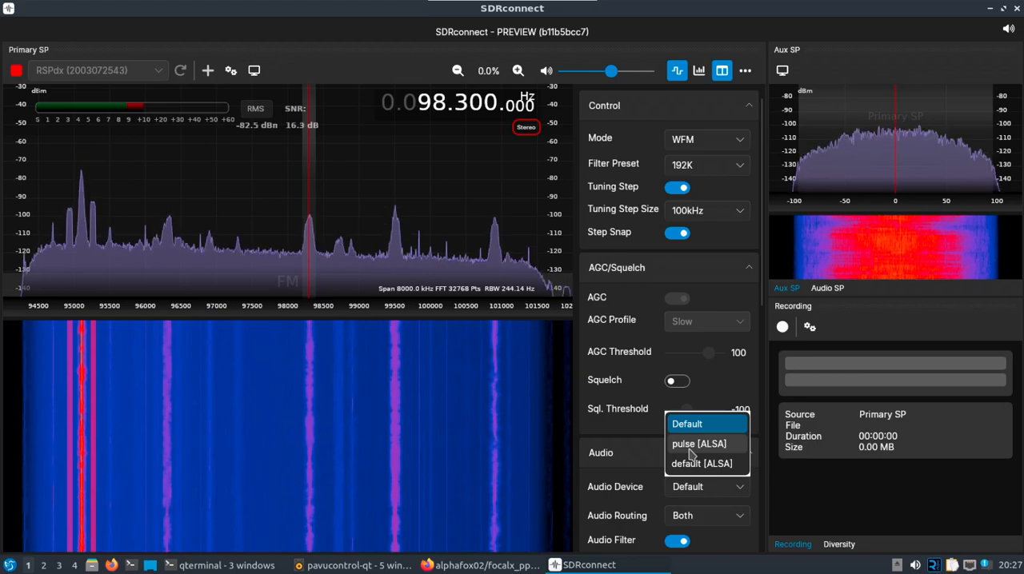
click(698, 445)
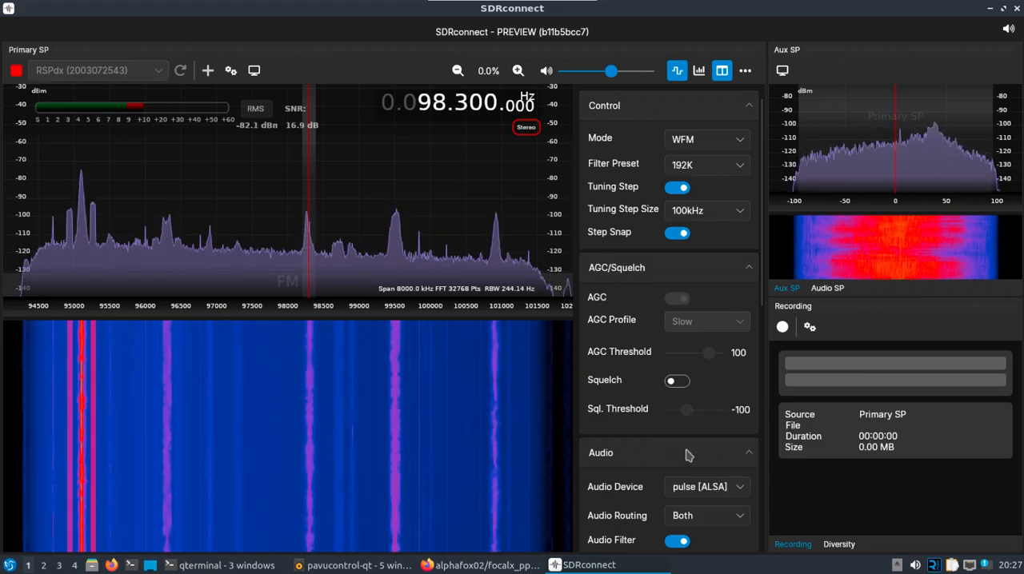
mouse_move(396, 243)
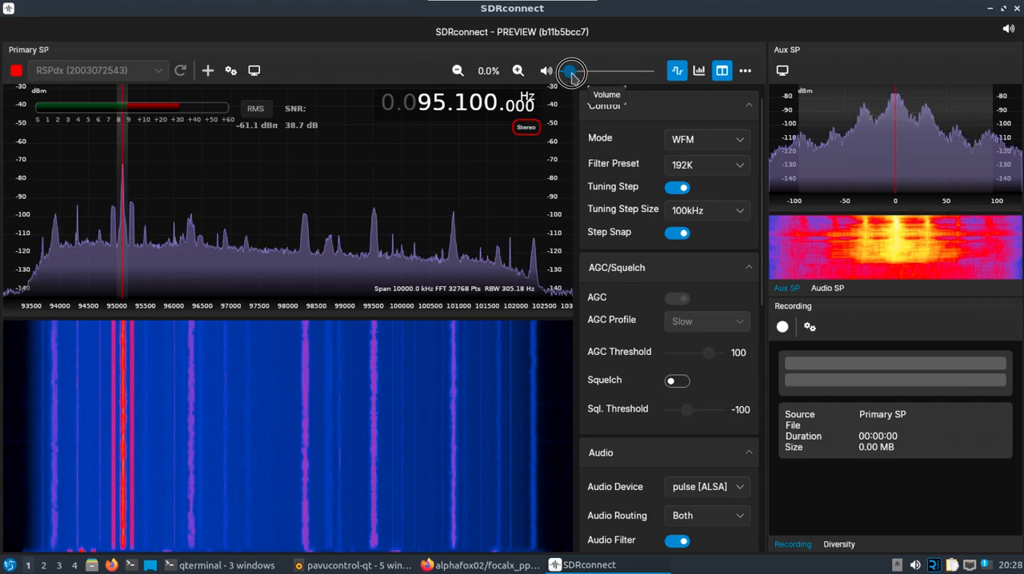
Mute the receiver audio, then close the htop window after checking CPU load
click(548, 71)
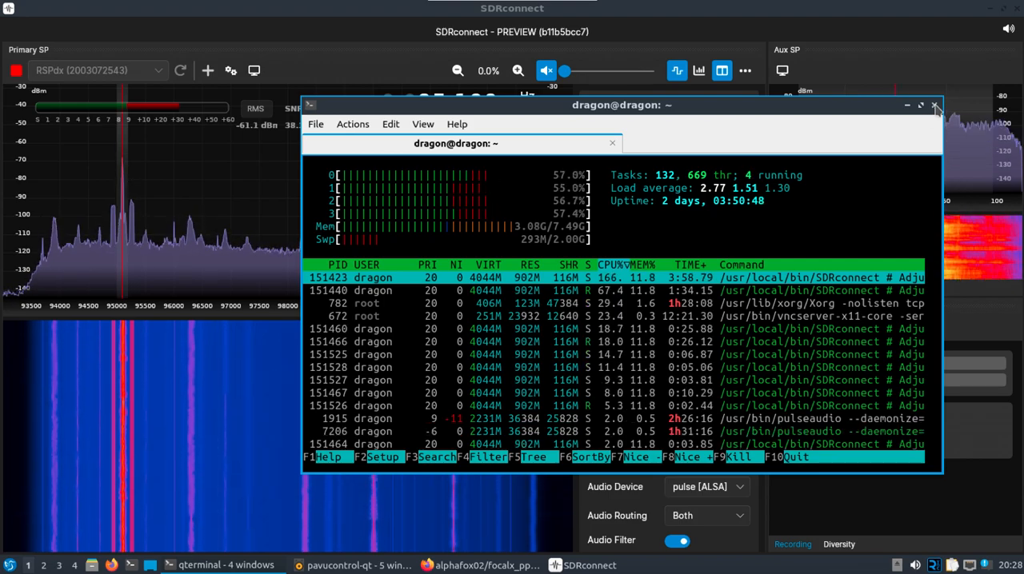
click(934, 106)
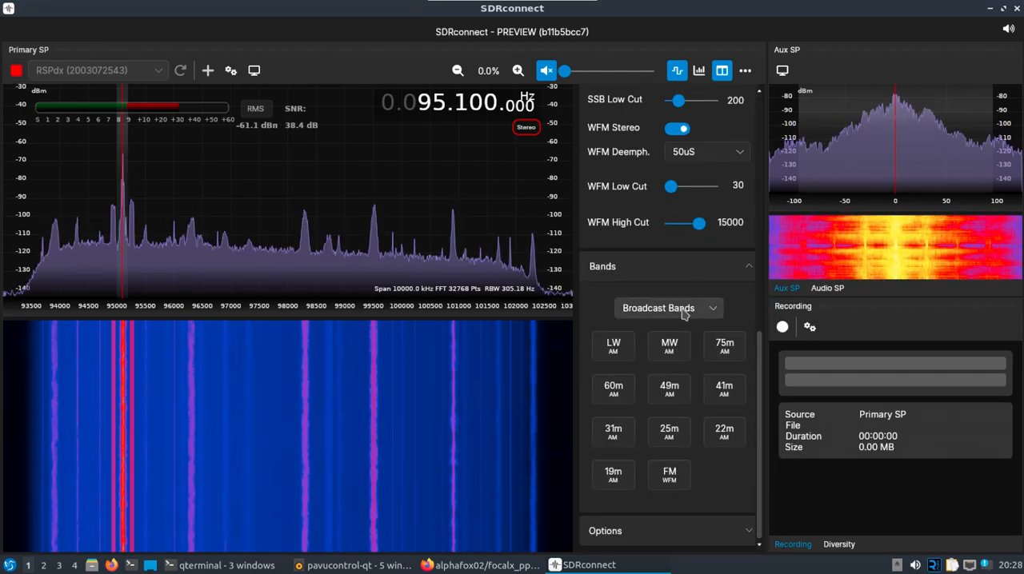
Set Bands to Ham Bands Low and tune to the 30m CW preset at 10.125 MHz
click(669, 308)
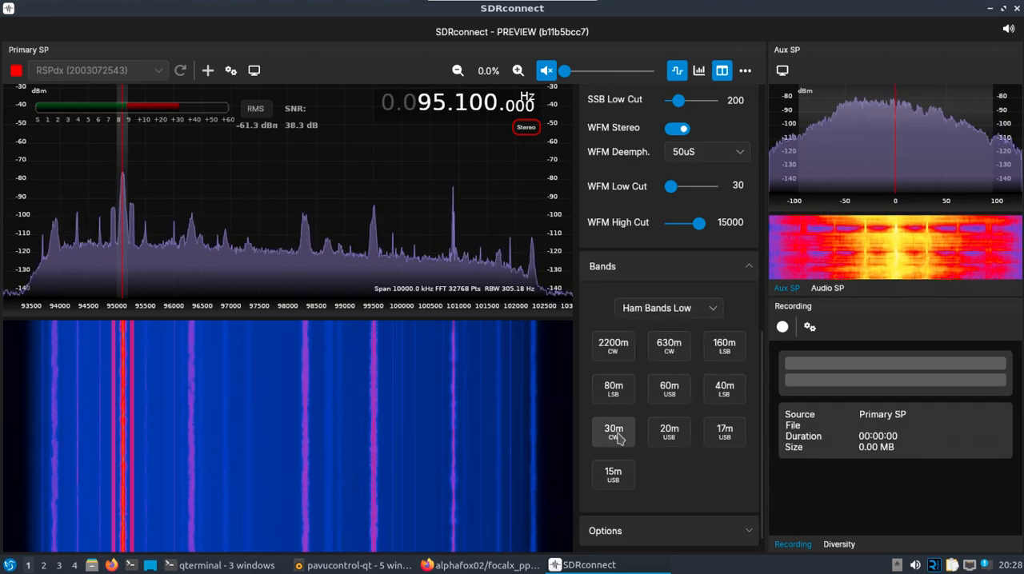
click(613, 432)
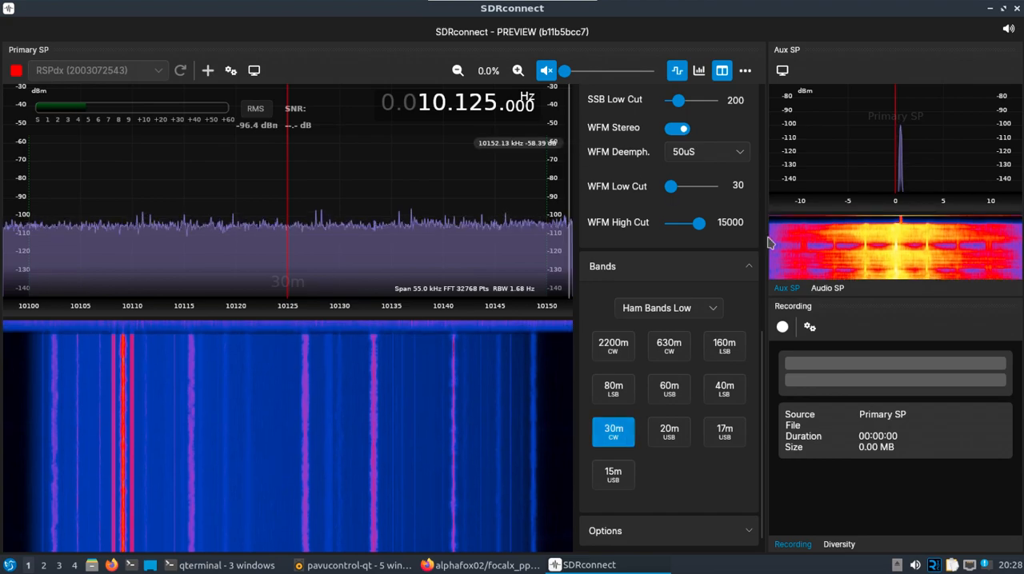
click(230, 70)
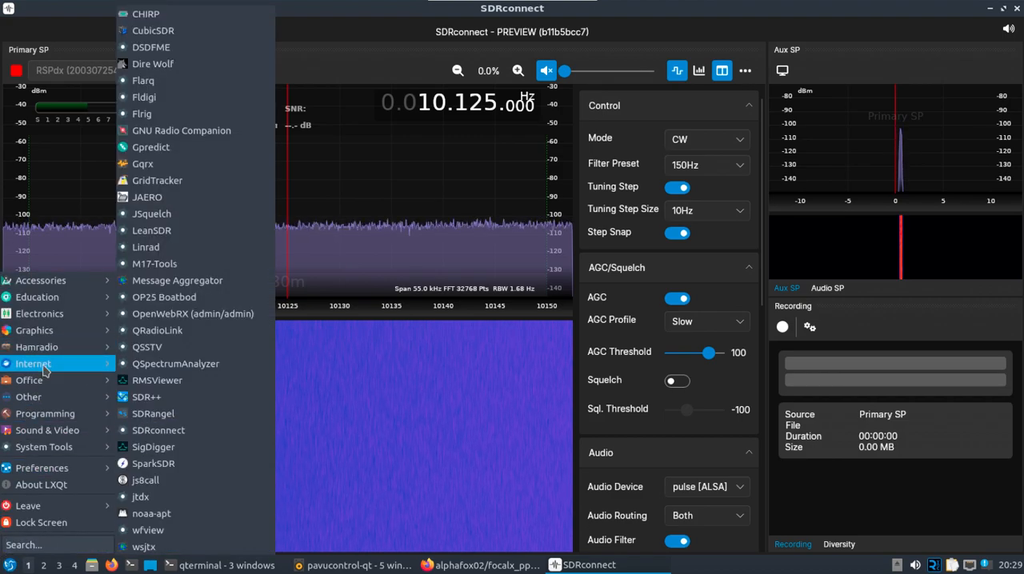
mouse_move(144, 80)
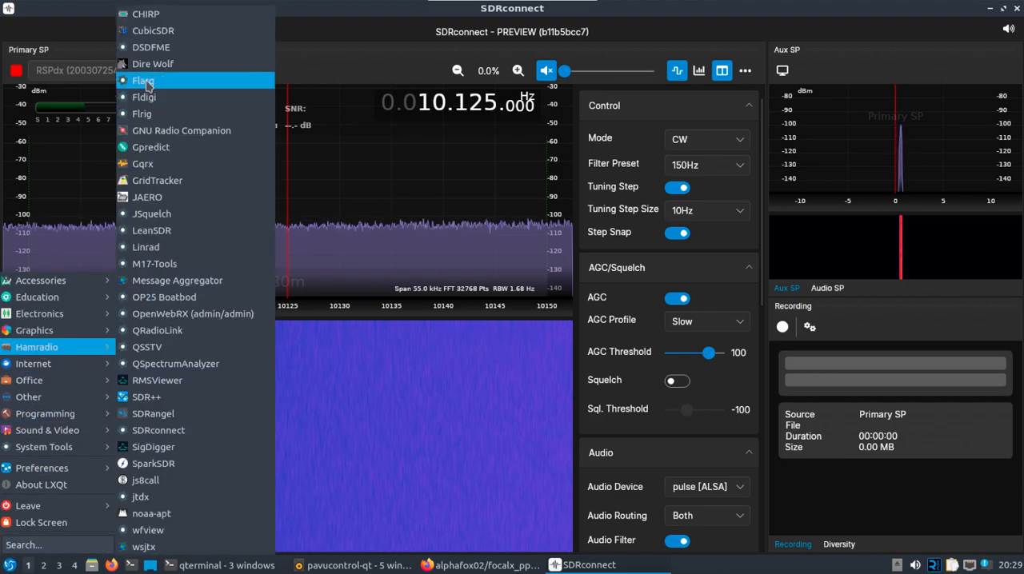
Browse the LXQt menu's Internet and Hamradio entries and launch a new terminal window
click(144, 96)
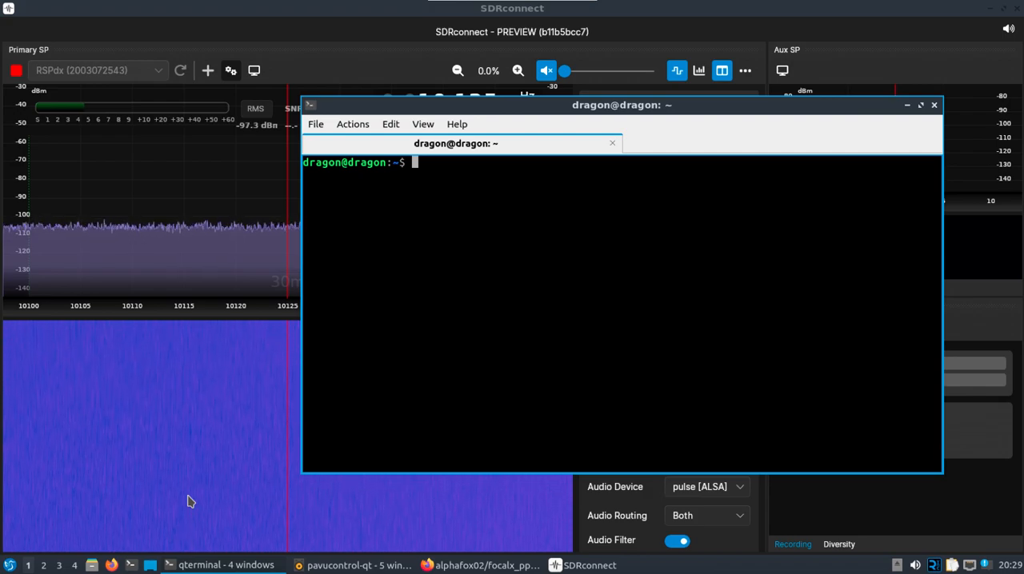
Run rm -r /home/dragon/.fldigi/ with Tab completion to wipe fldigi's saved configuration
text(rm -r)
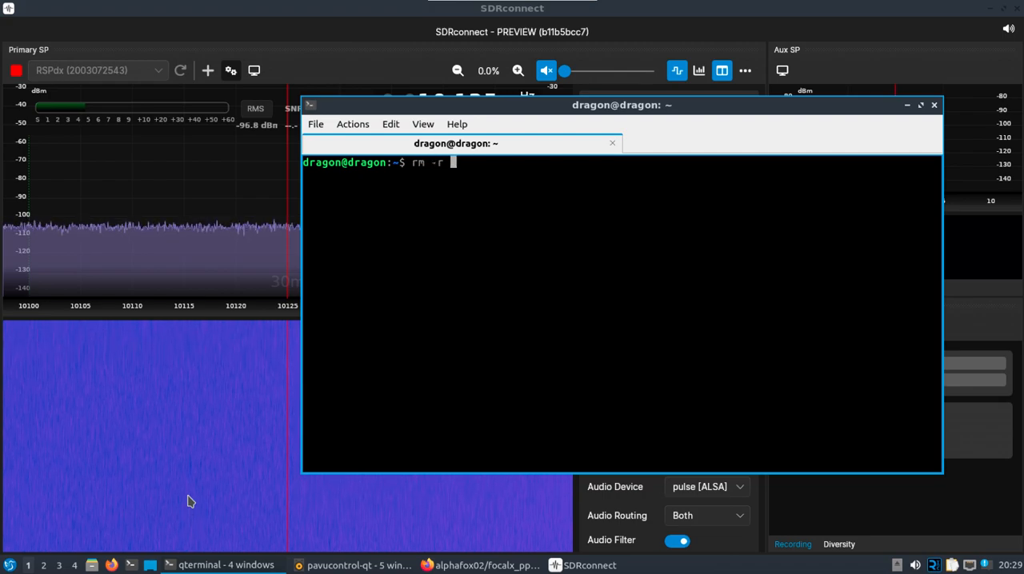
text(/home/dragon/.config/fl)
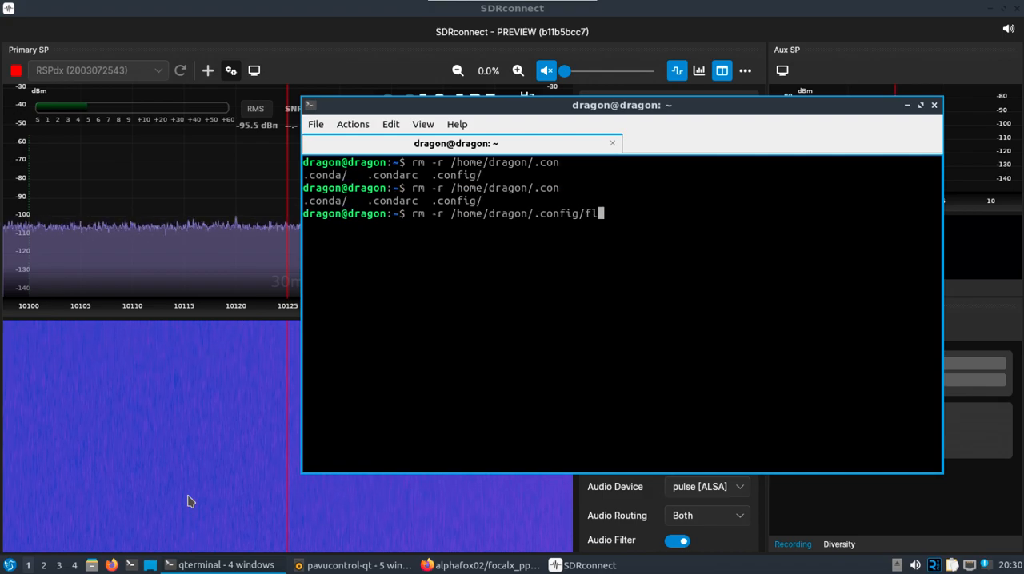
key(Tab)
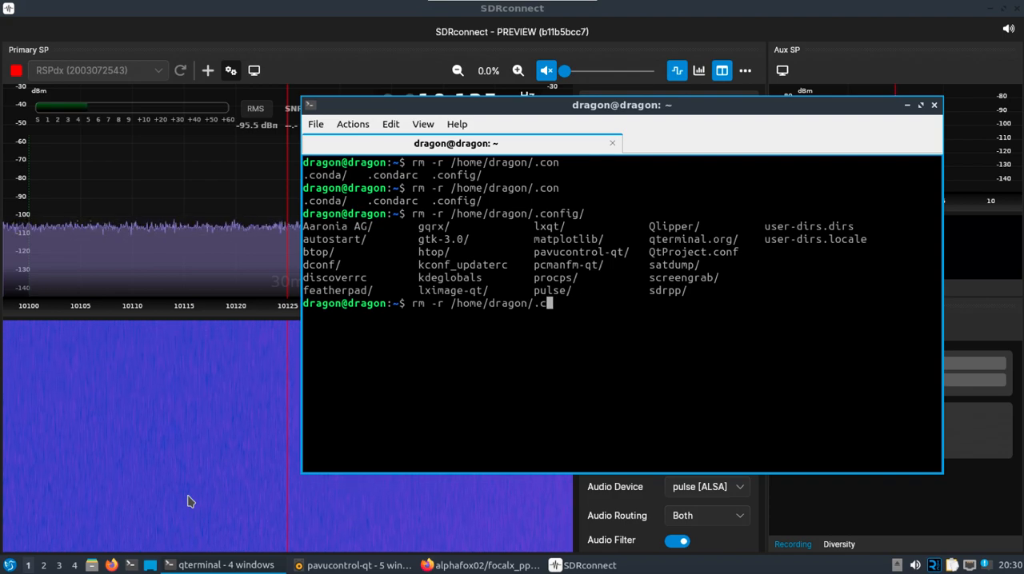
key(Tab)
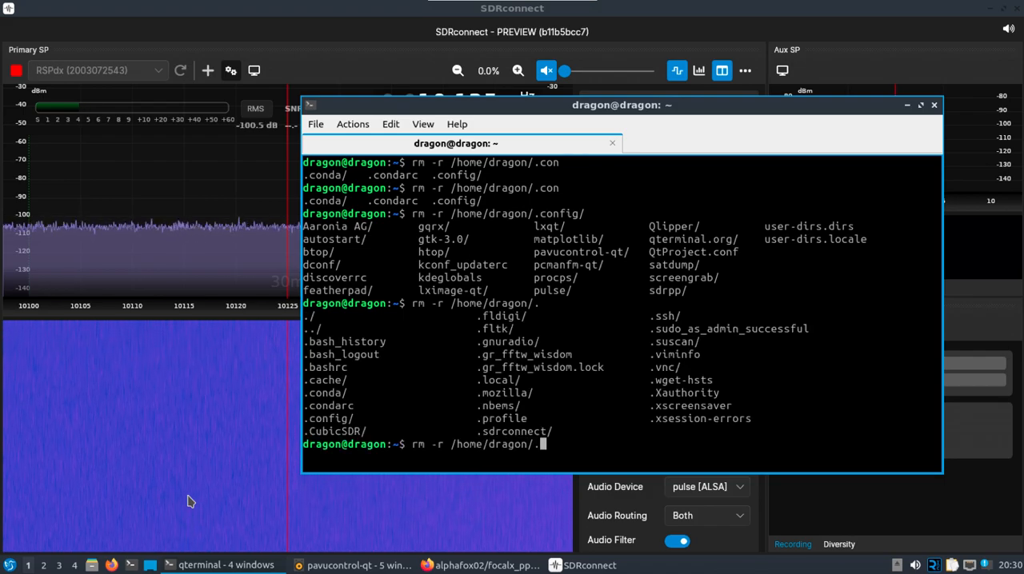
text(fldigi/)
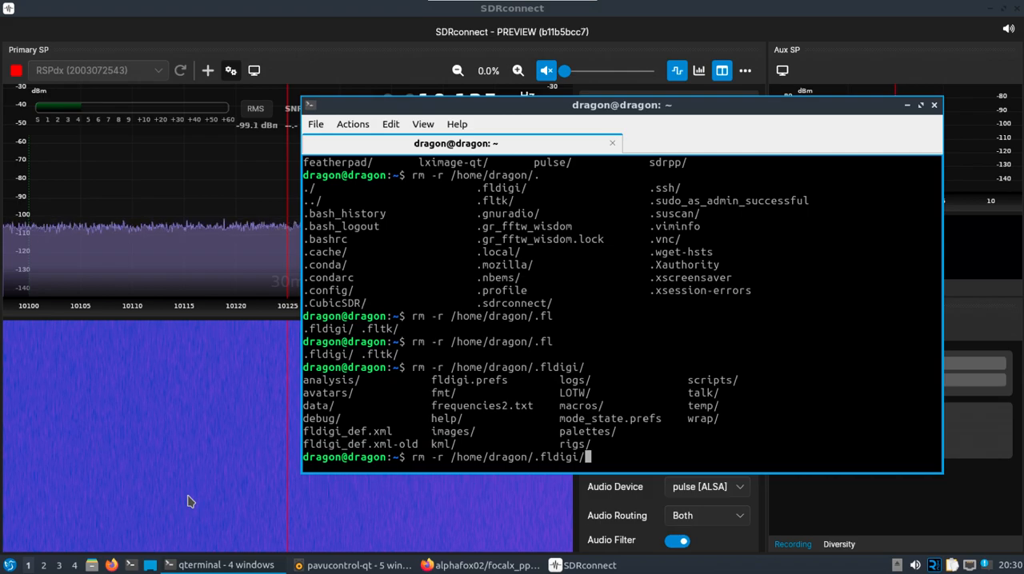
key(Return)
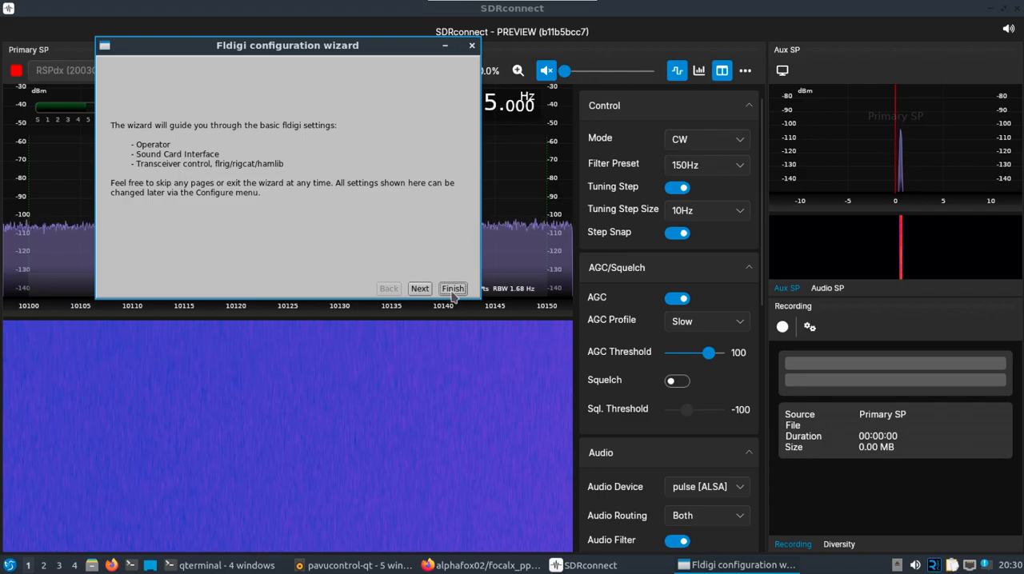
Advance to the sound card page and enable PortAudio with the shared alert audio device
click(420, 288)
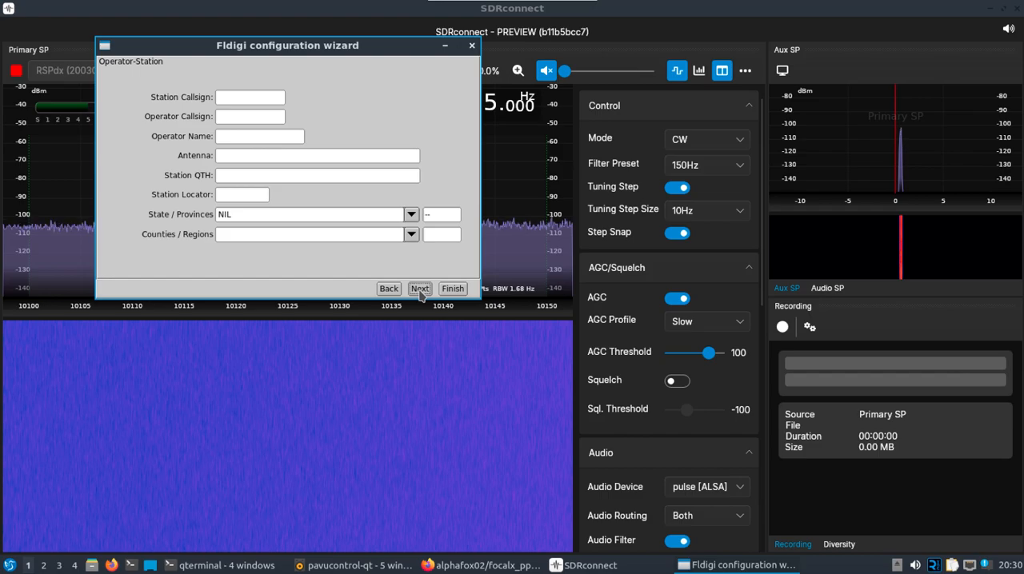
click(420, 289)
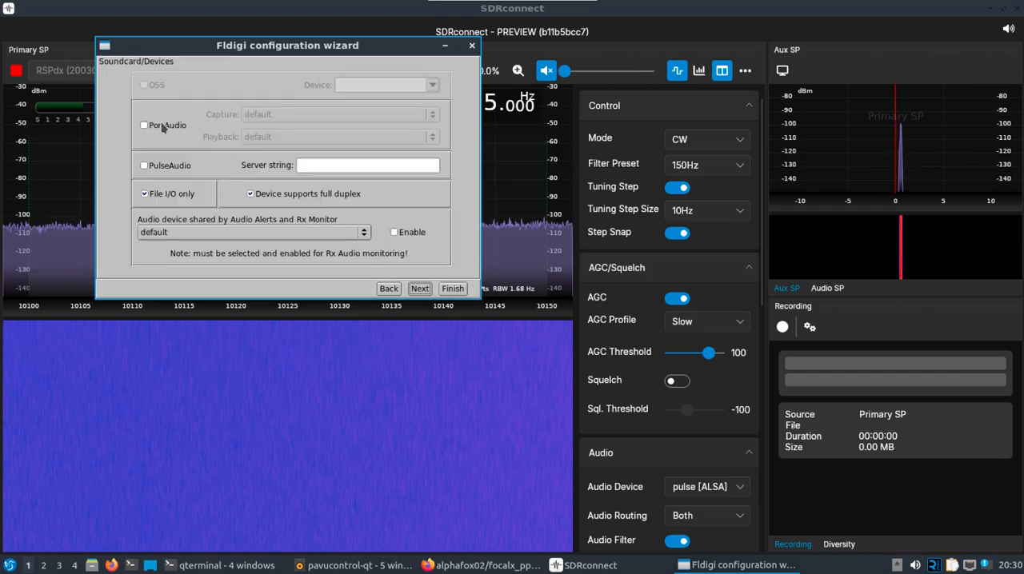
click(144, 124)
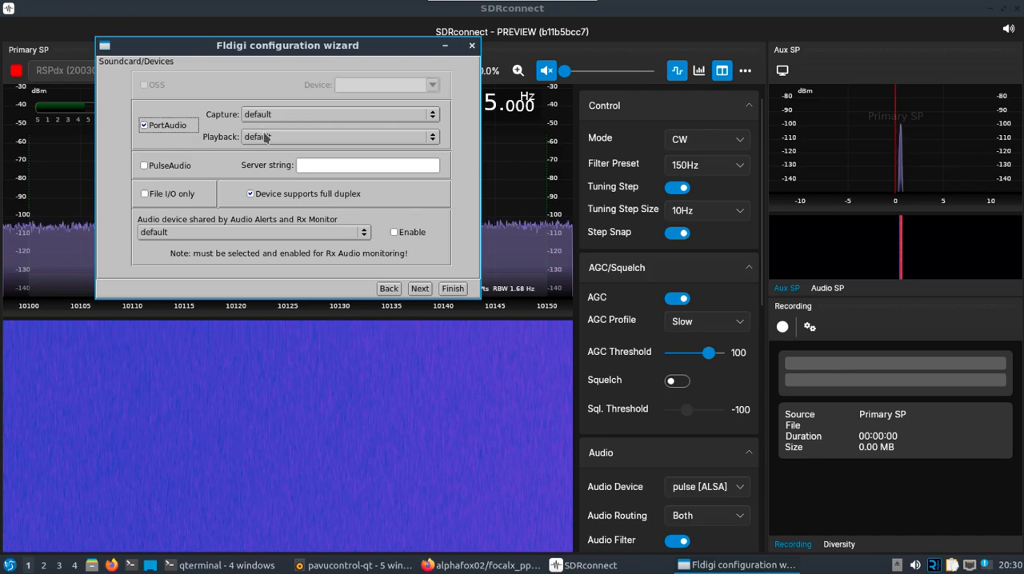
click(393, 232)
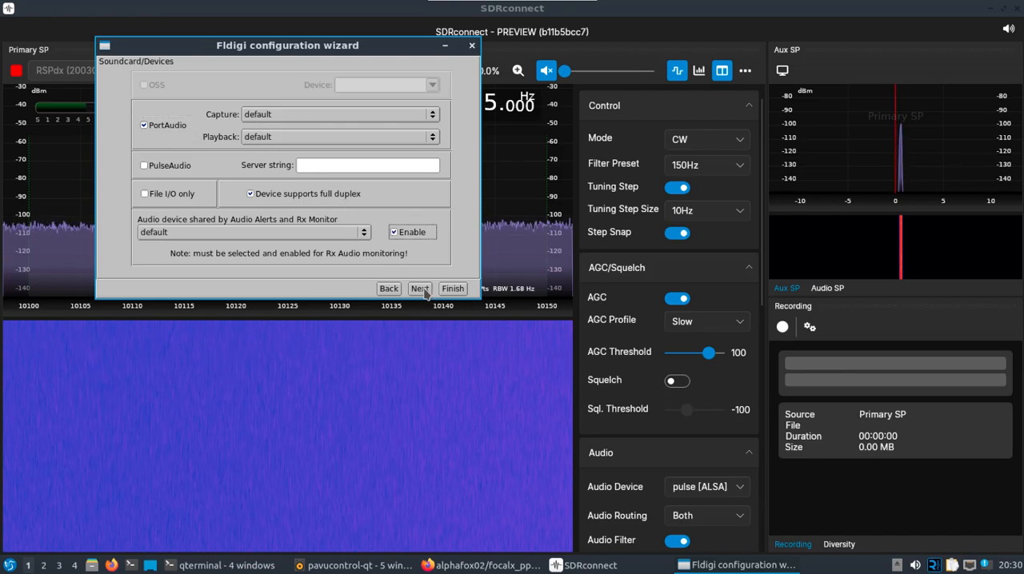
Continue past the flrig and Hamlib rig pages to the wizard's data sources page
click(420, 288)
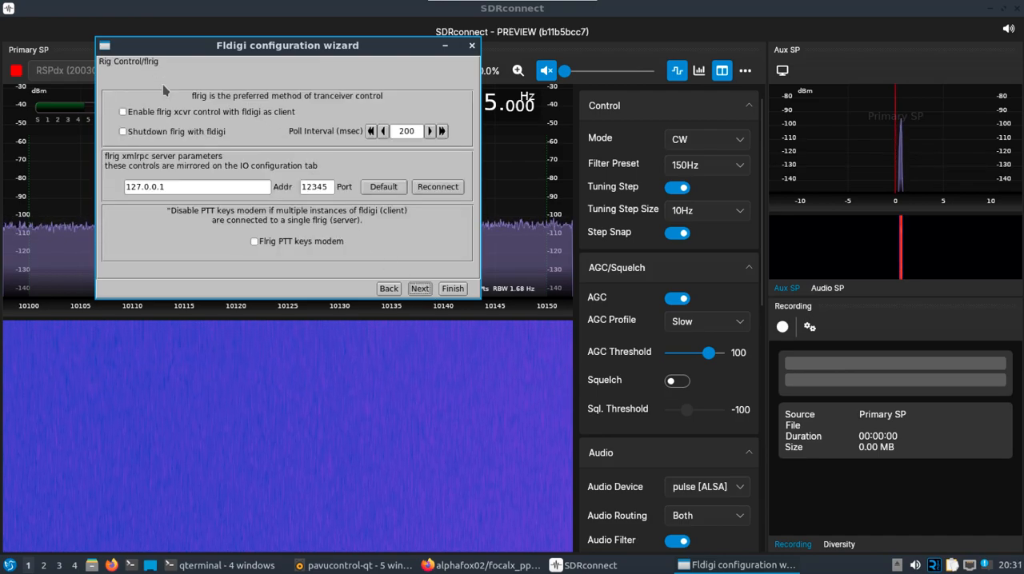
click(419, 288)
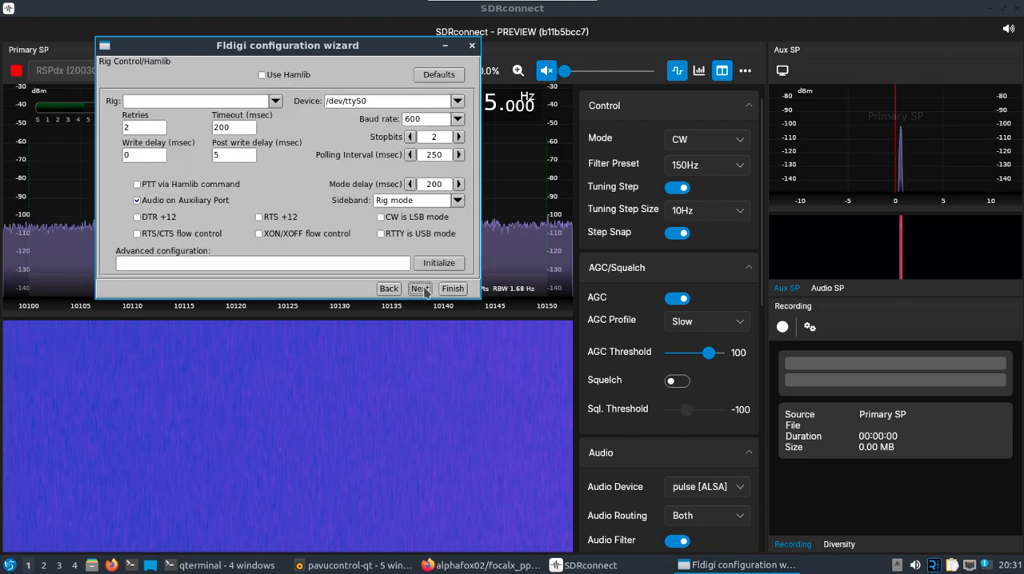
click(420, 288)
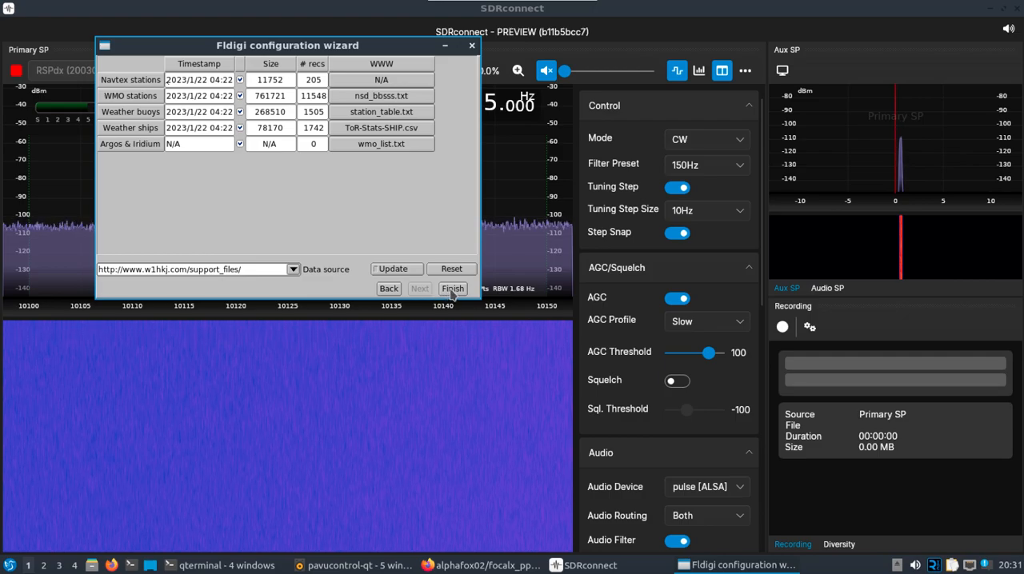
Finish the wizard, move the fldigi window aside and set its rig mode to CW
click(451, 288)
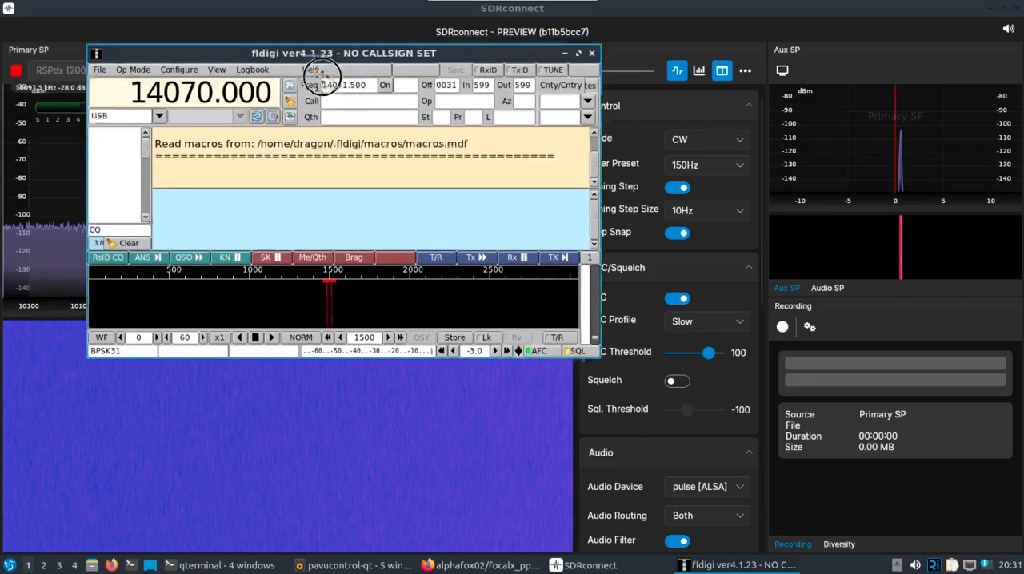
drag(344, 52, 669, 212)
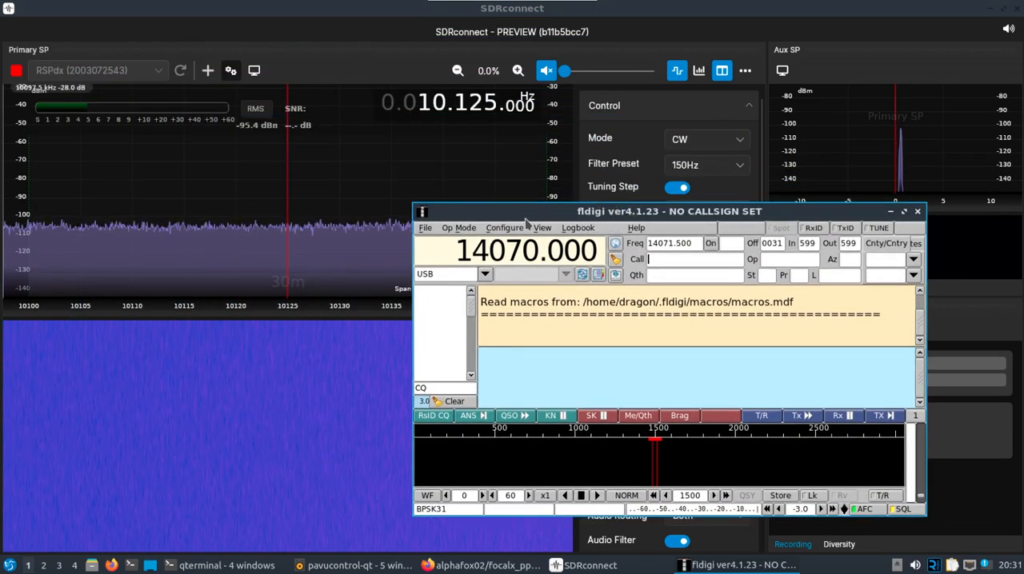
click(486, 273)
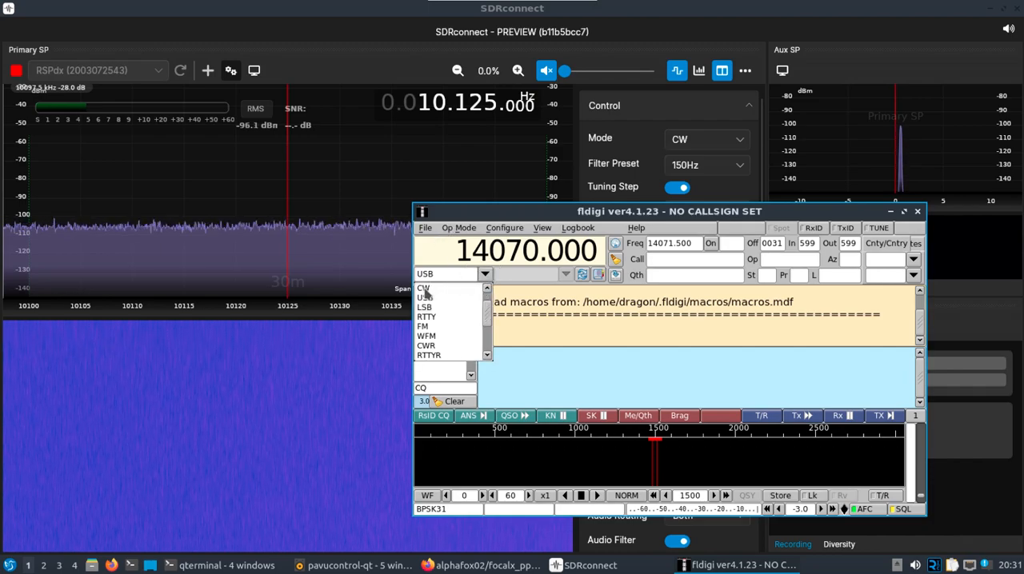
click(423, 288)
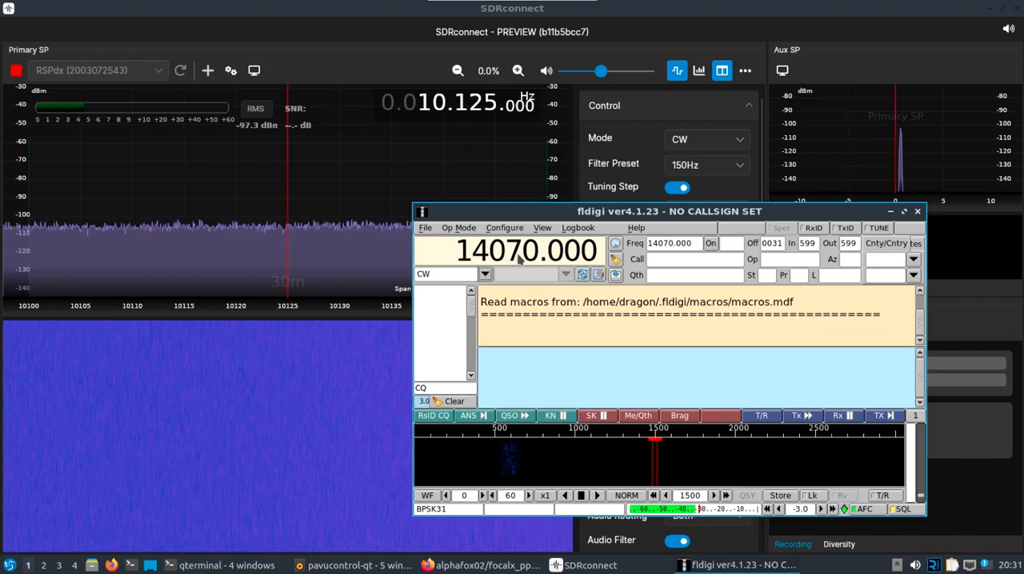
mouse_move(527, 250)
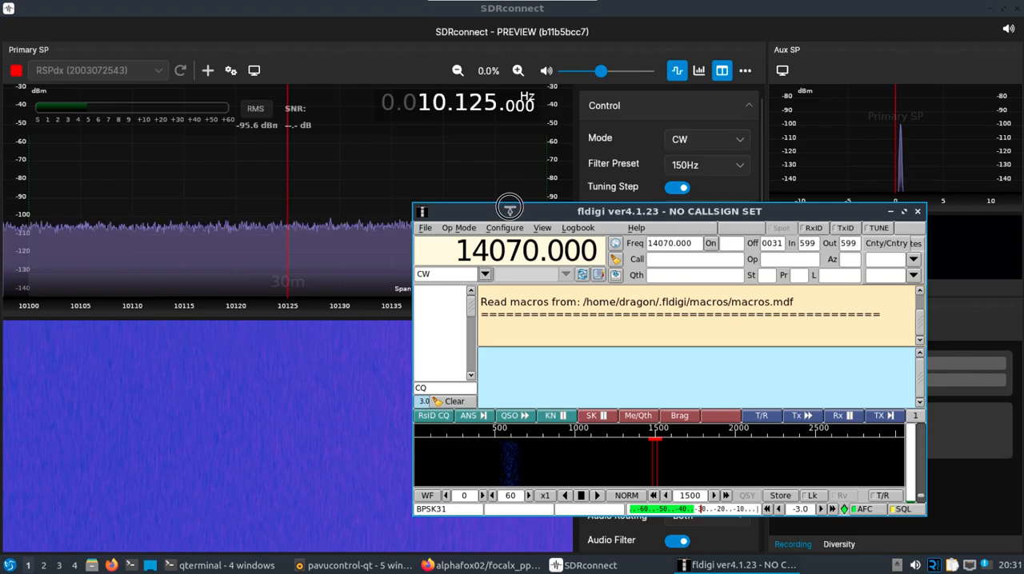
drag(509, 211, 545, 226)
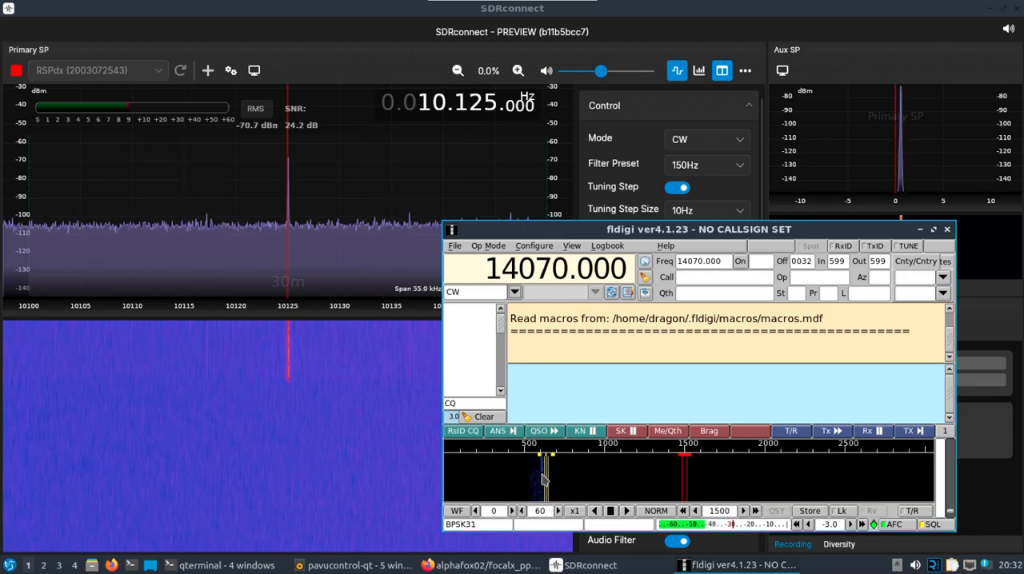
Switch the decoder modem to CW, tune onto the carrier in the waterfall and lower SDRconnect's volume
text(a)
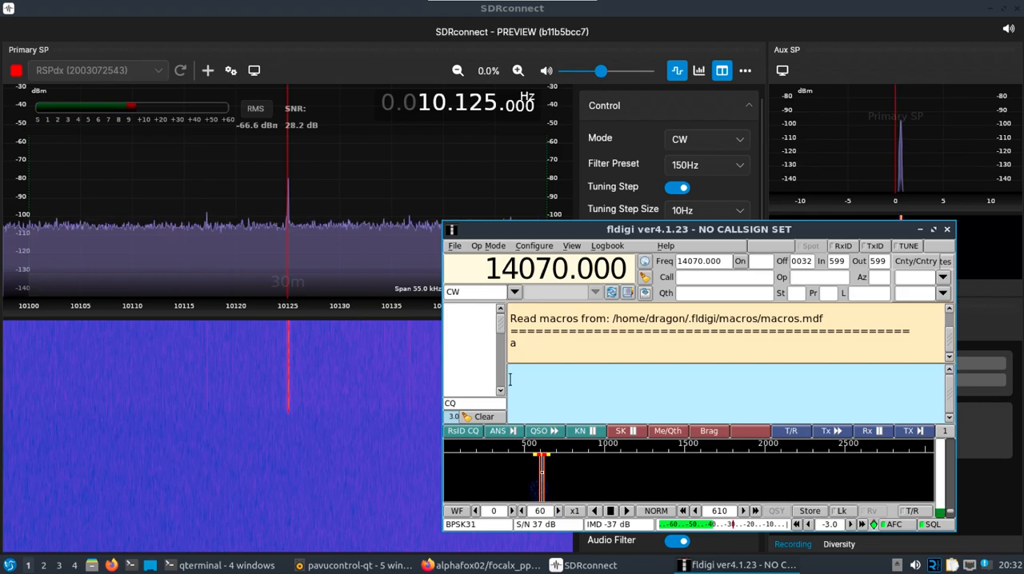
text(emRi)
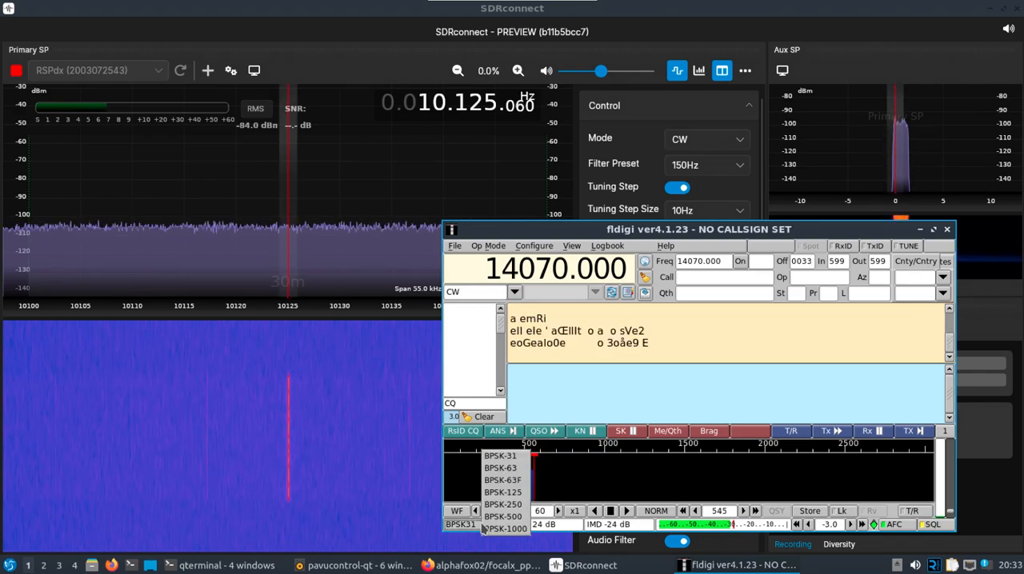
click(535, 247)
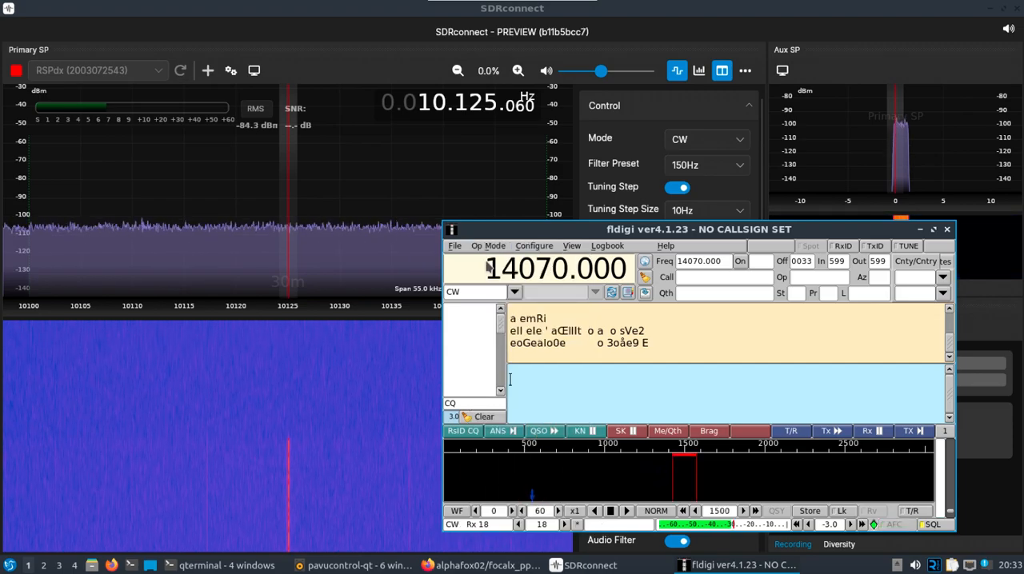
mouse_move(560, 268)
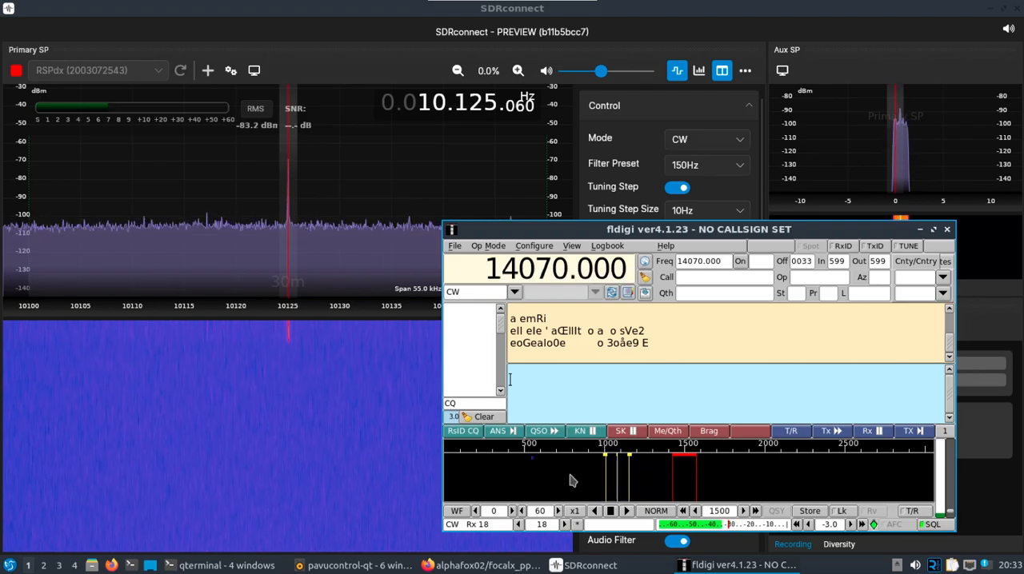
click(531, 473)
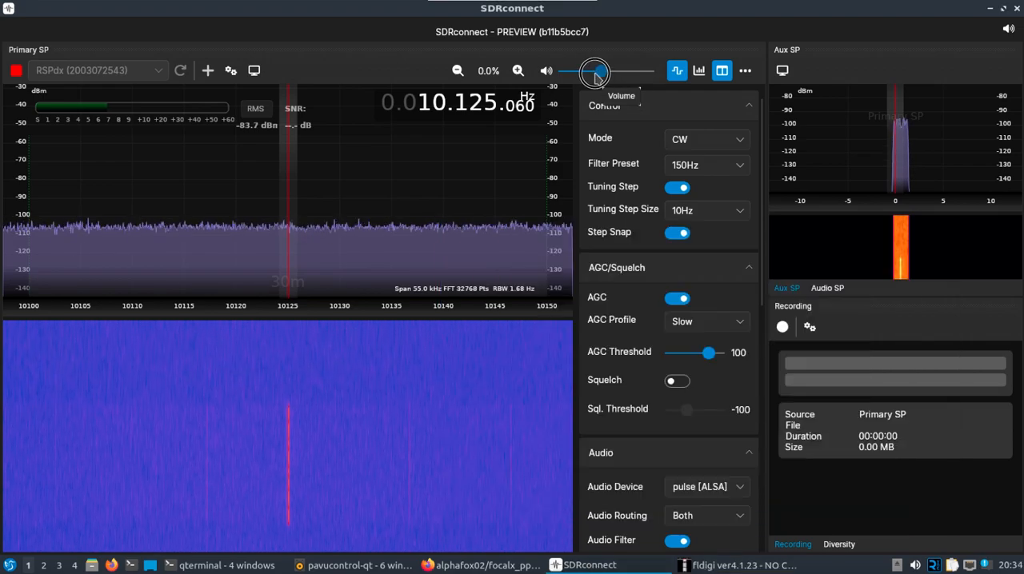
drag(595, 70, 573, 71)
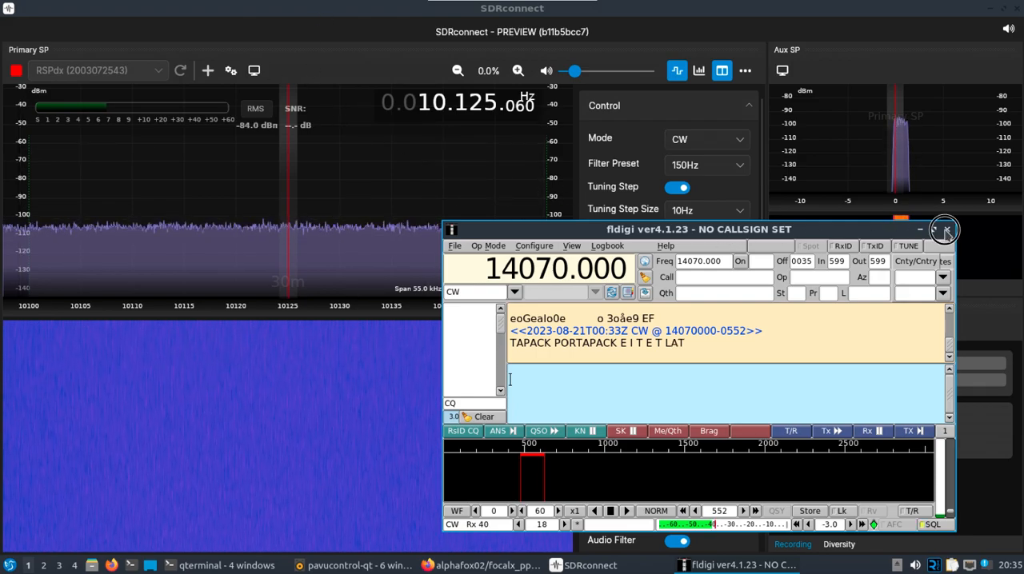
Quit fldigi with confirmation, stop the RSPdx receiver and bring the terminal forward
click(944, 231)
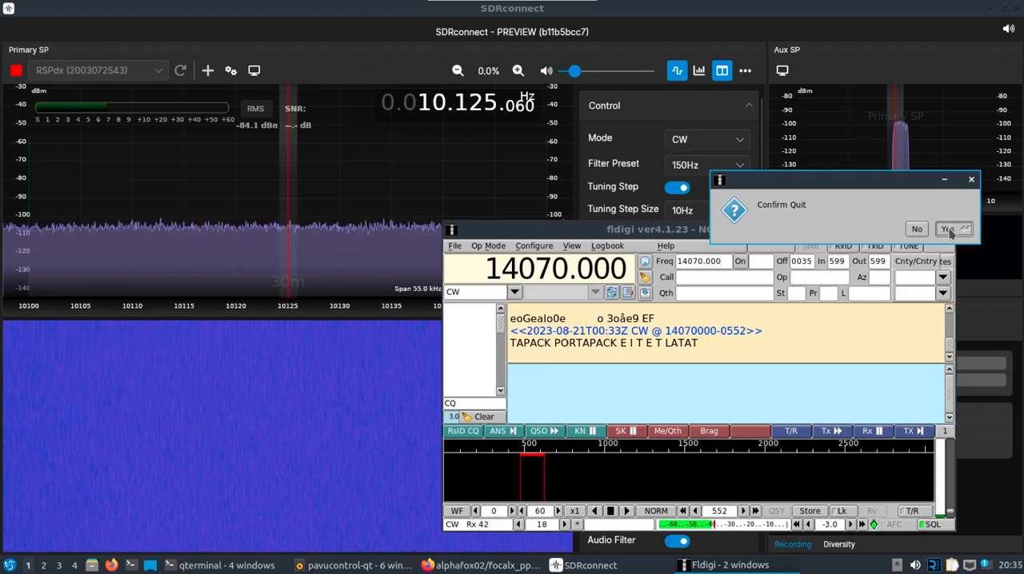
click(947, 229)
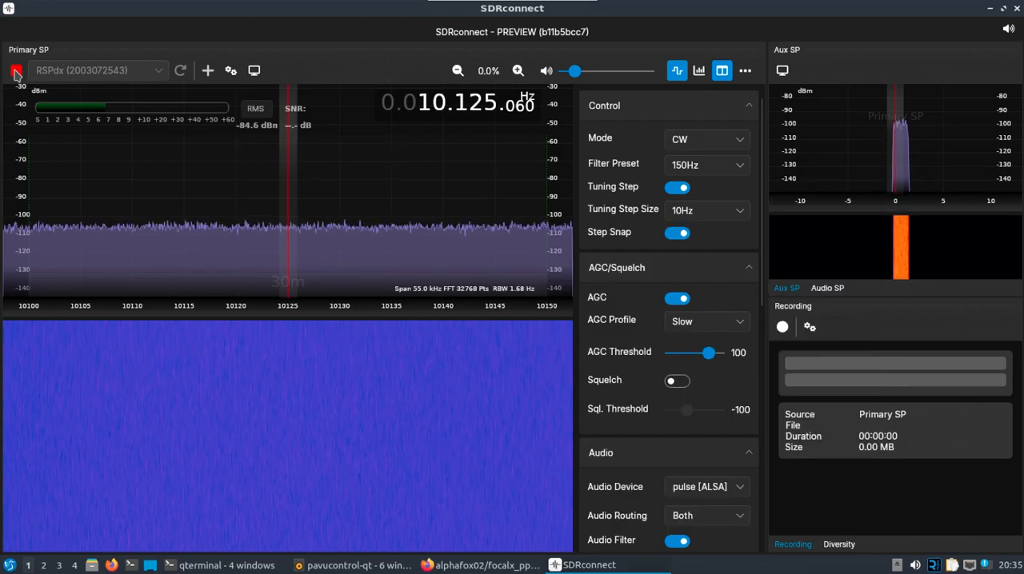
click(16, 71)
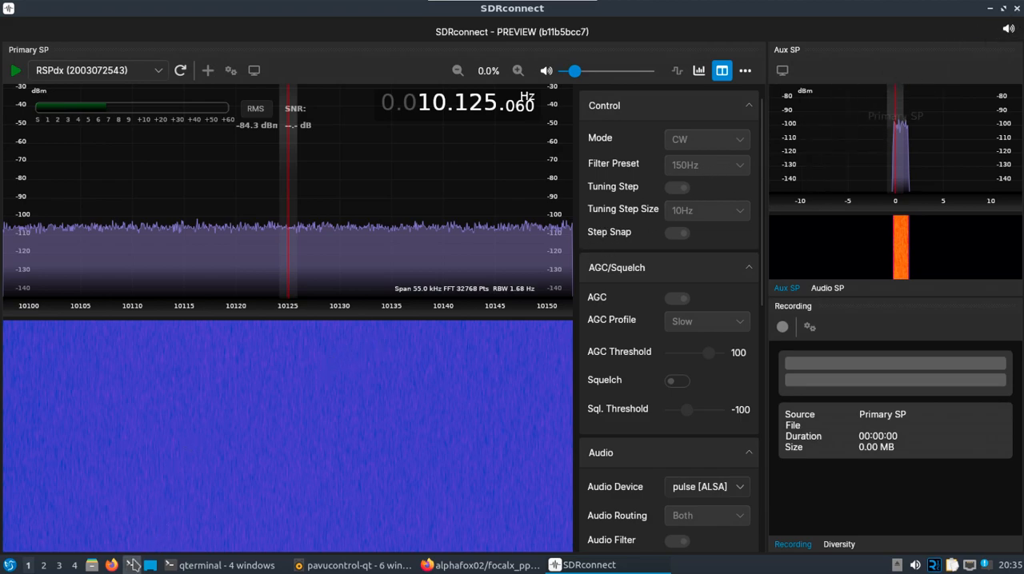
click(132, 565)
text(sdrcon)
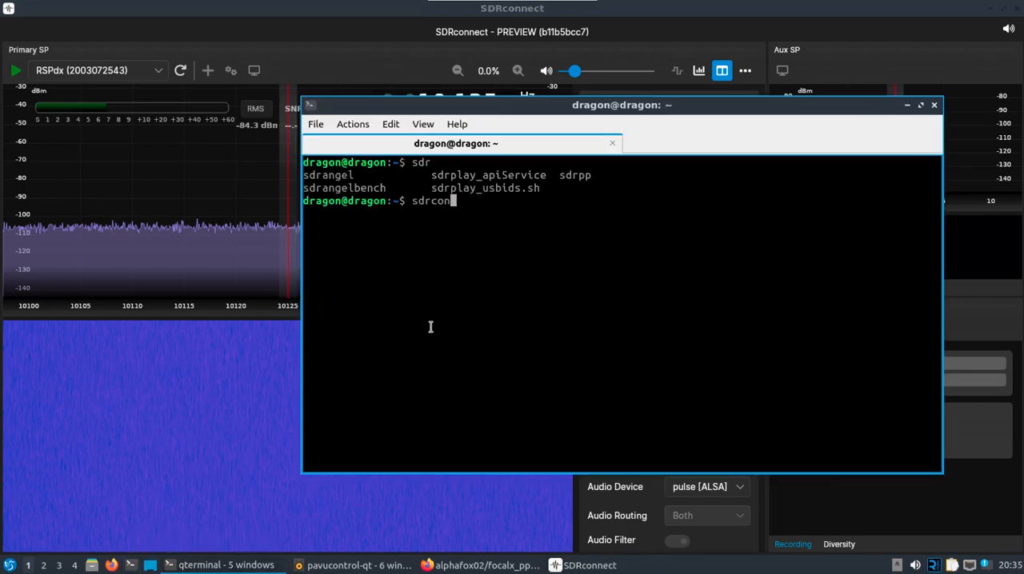
Clear the prompt and launch sdrconnect with command-line options from the shell
key(BackSpace)
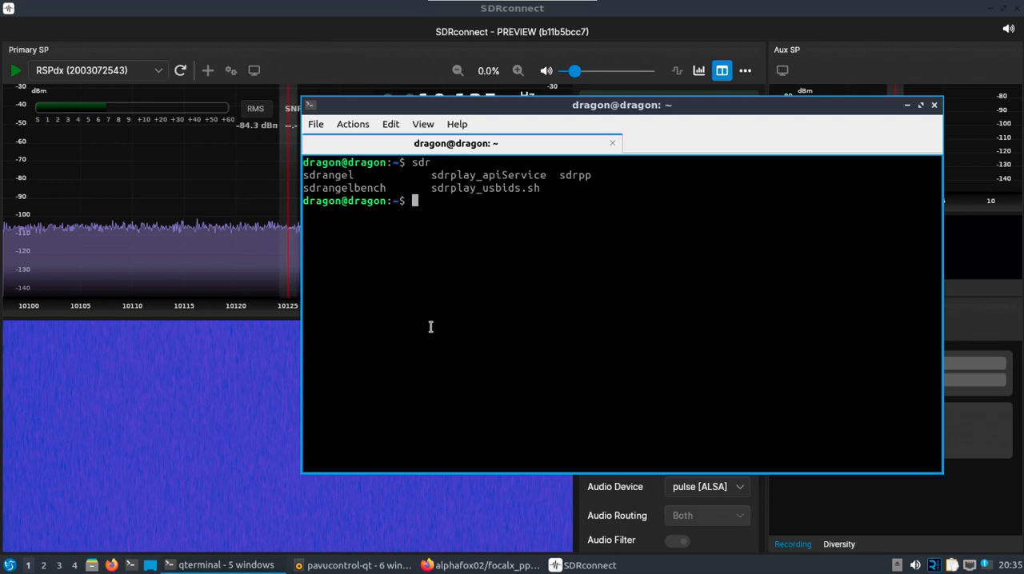
text(s)
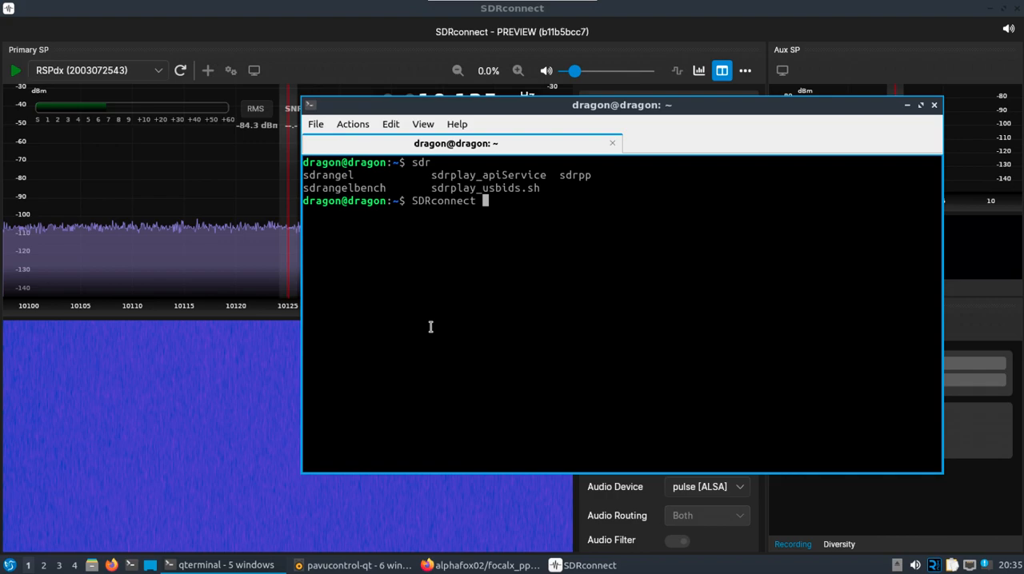
text(--)
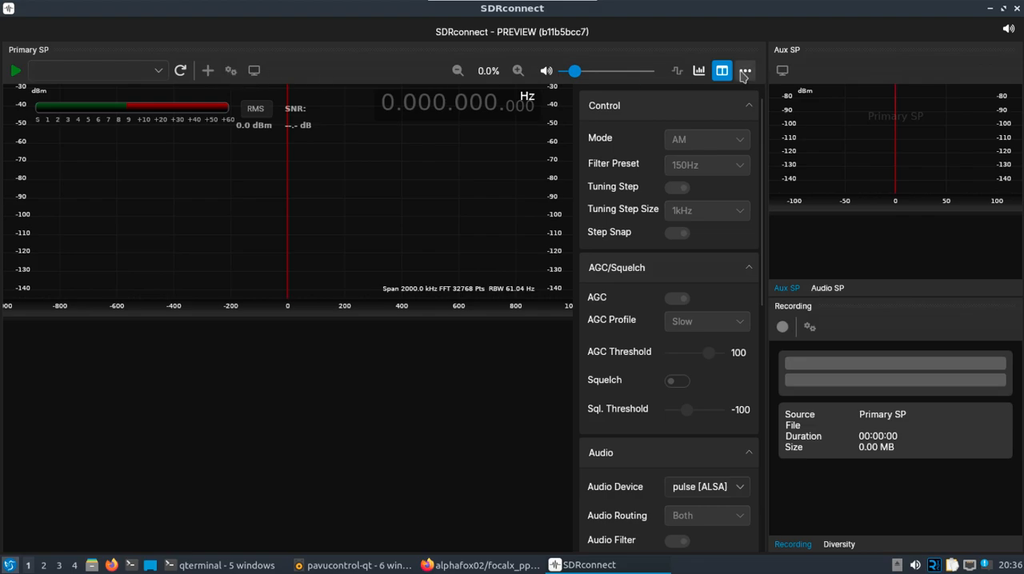
In Edit Server List, add a New Server entry and enter youtube as its host name
click(744, 71)
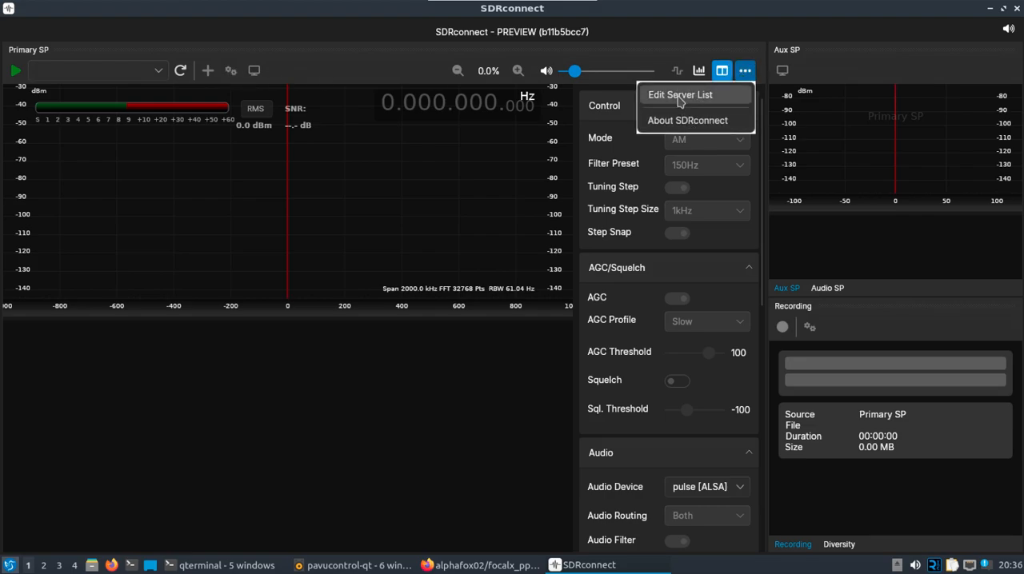
click(681, 95)
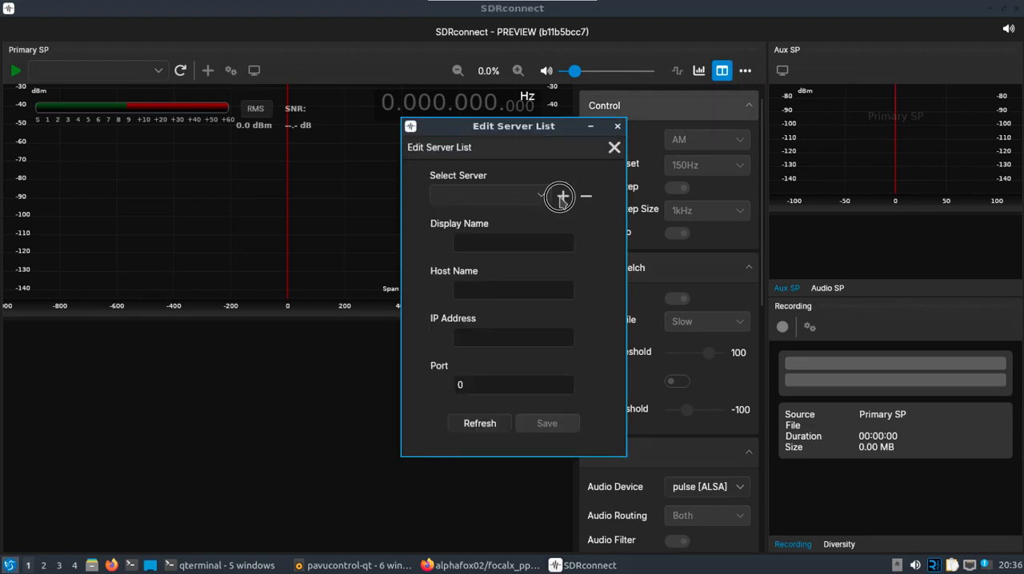
click(561, 196)
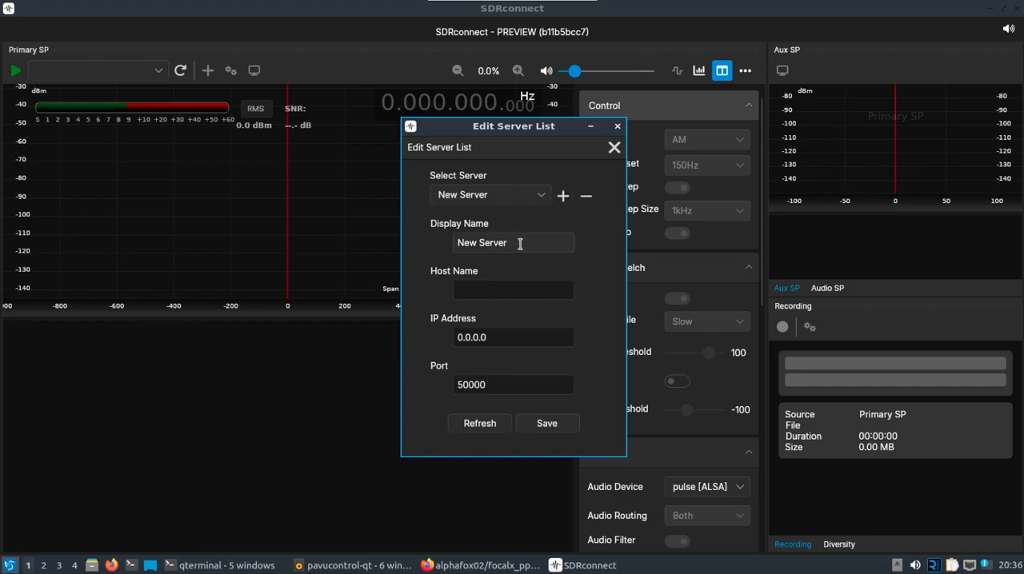
click(512, 290)
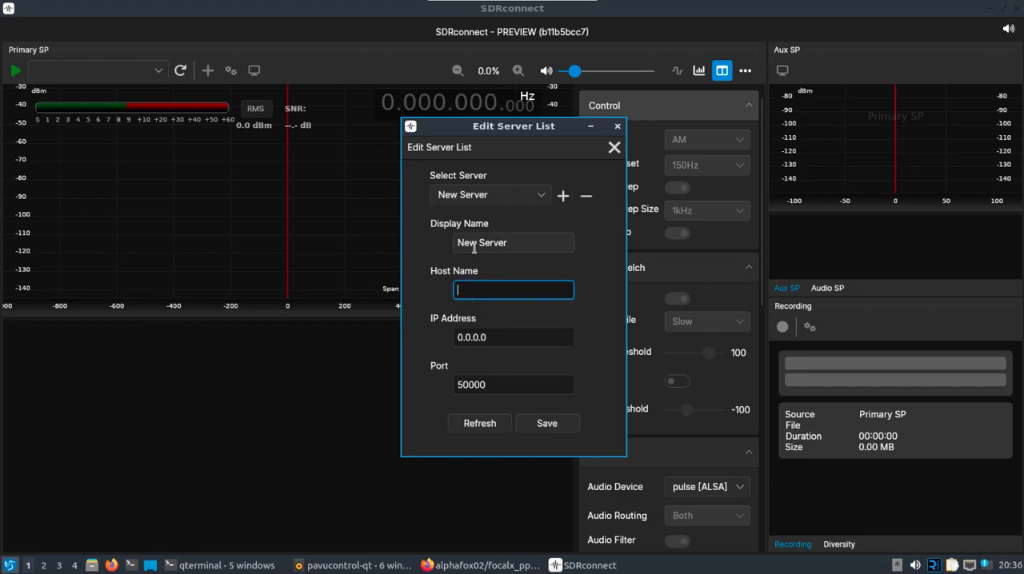
text(youtube)
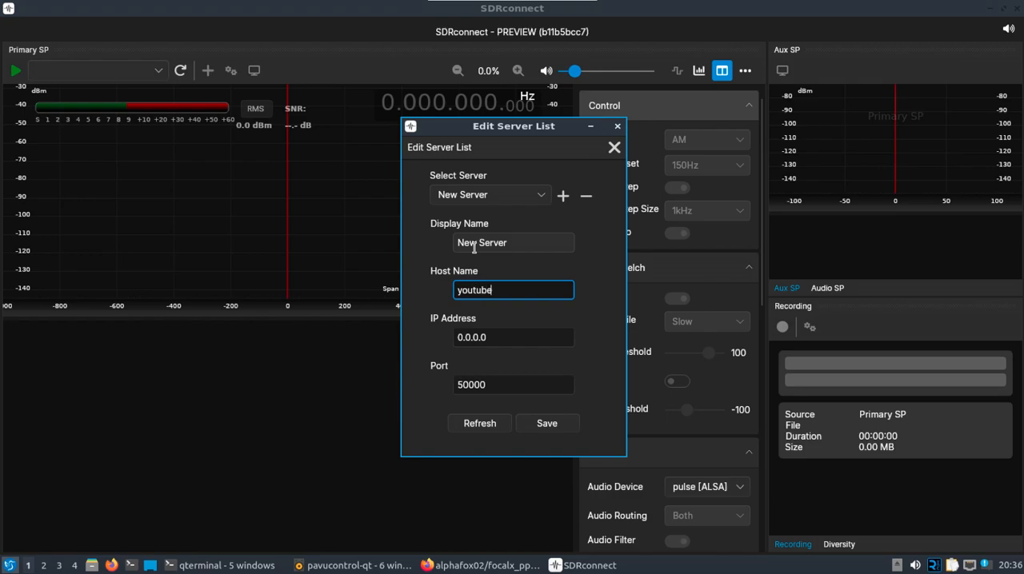
mouse_move(493, 336)
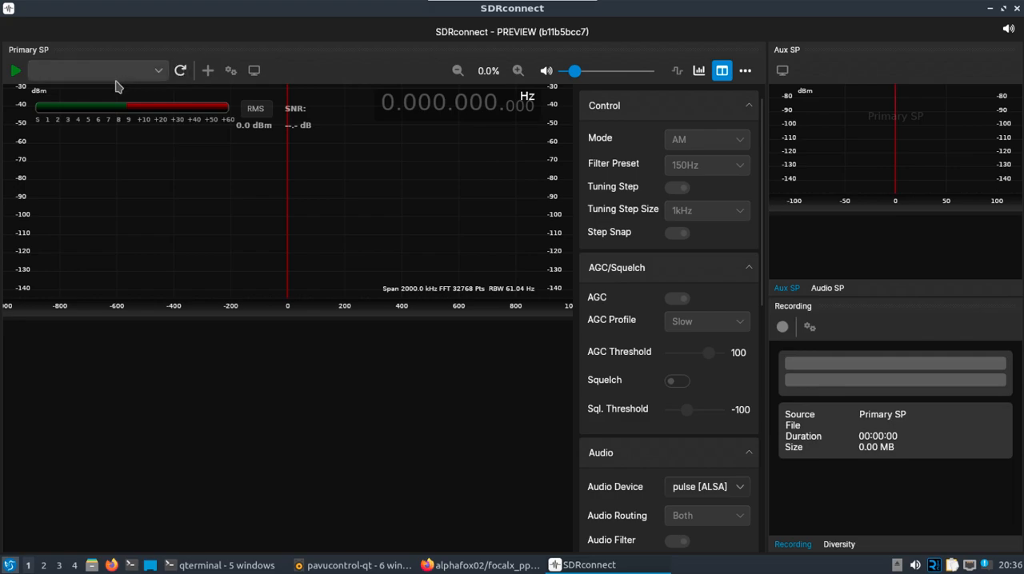
mouse_move(157, 84)
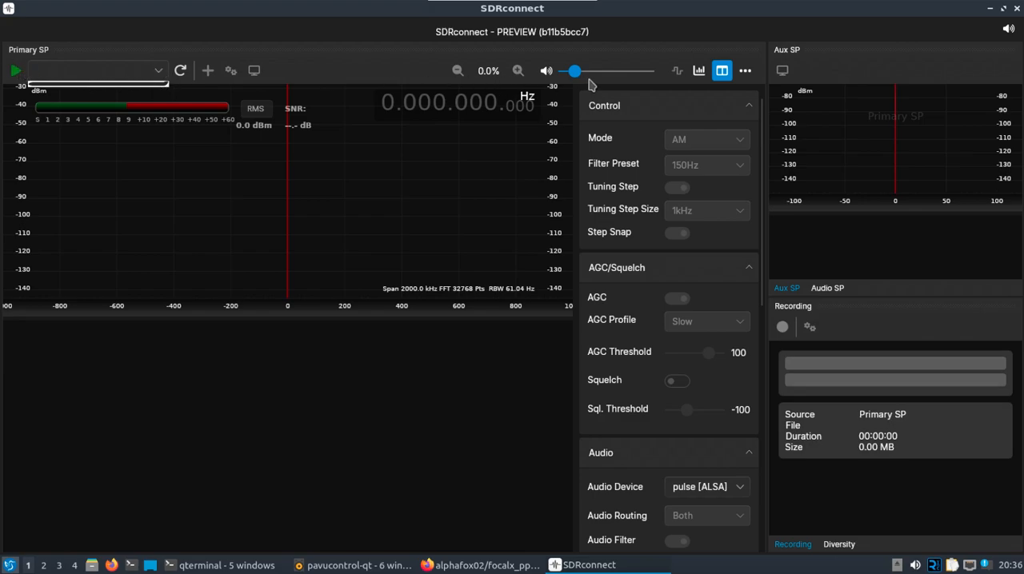
In Edit Server List, add another entry and rename its display name to New Server2
click(746, 70)
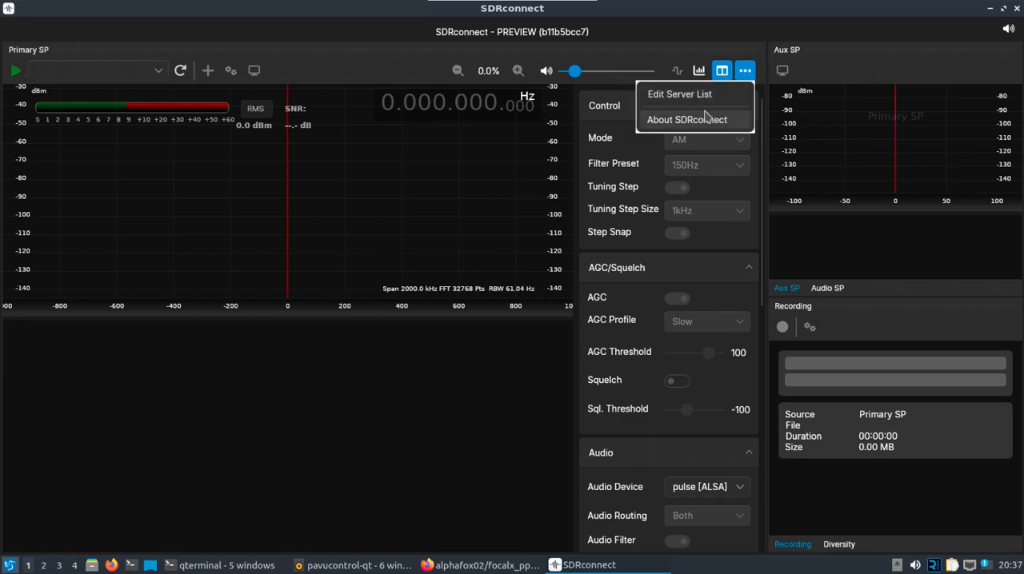
click(678, 93)
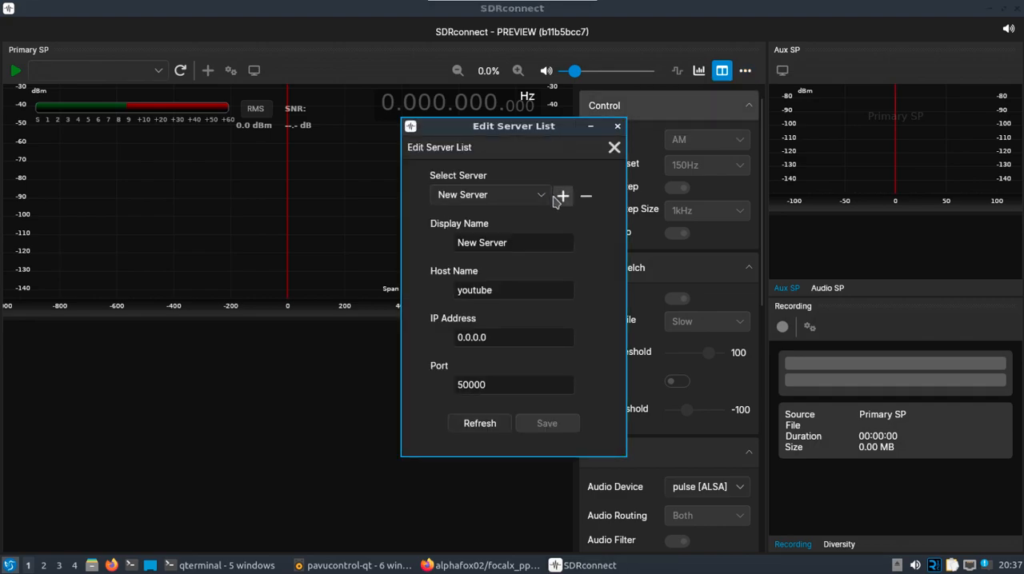
click(561, 195)
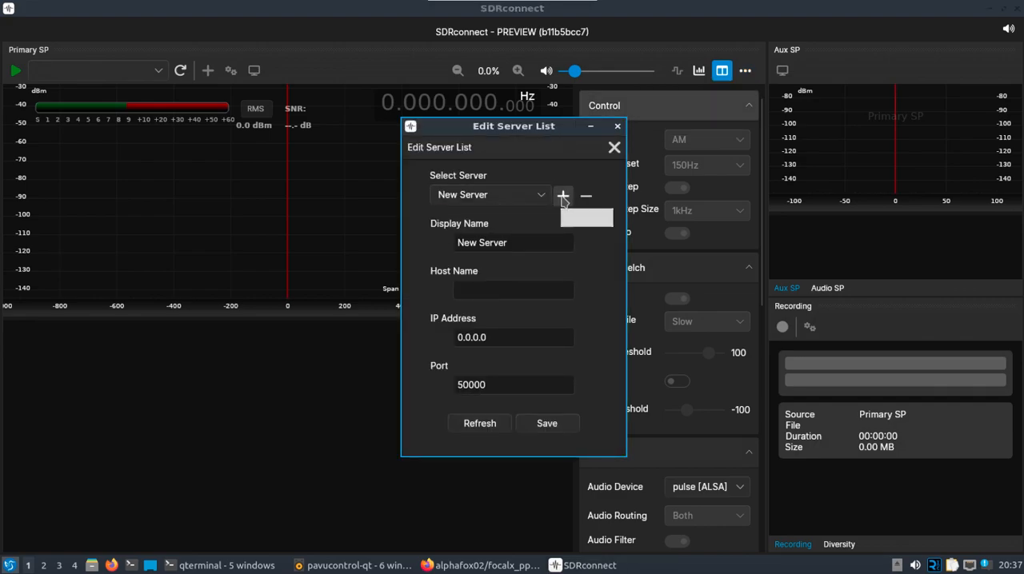
click(512, 244)
text(2)
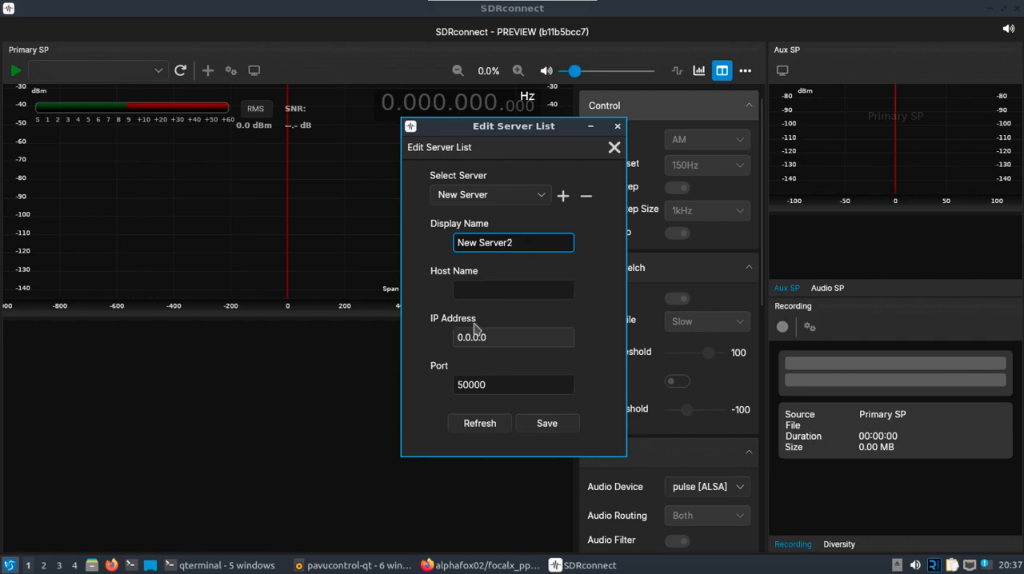
text(New)
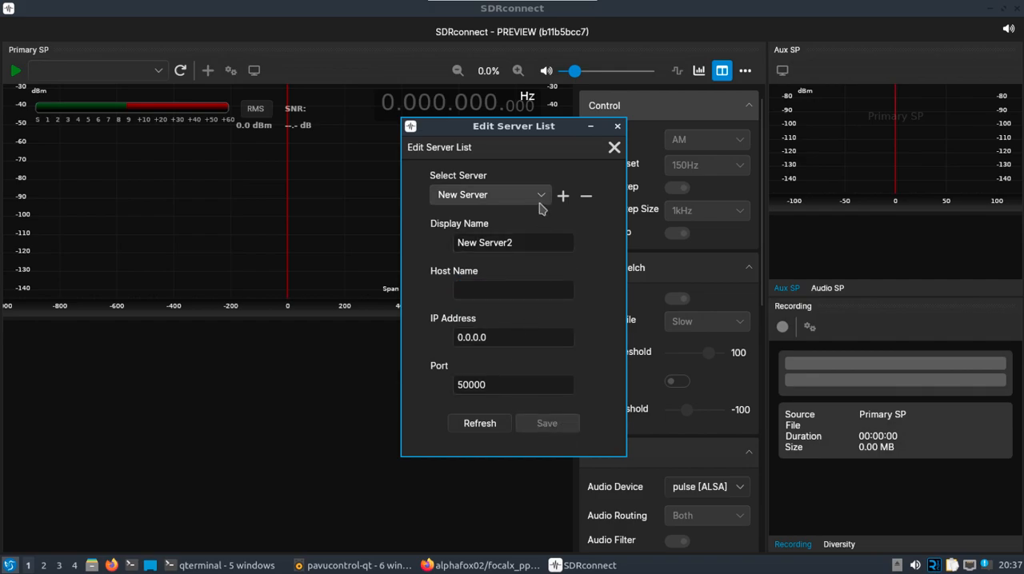
mouse_move(614, 147)
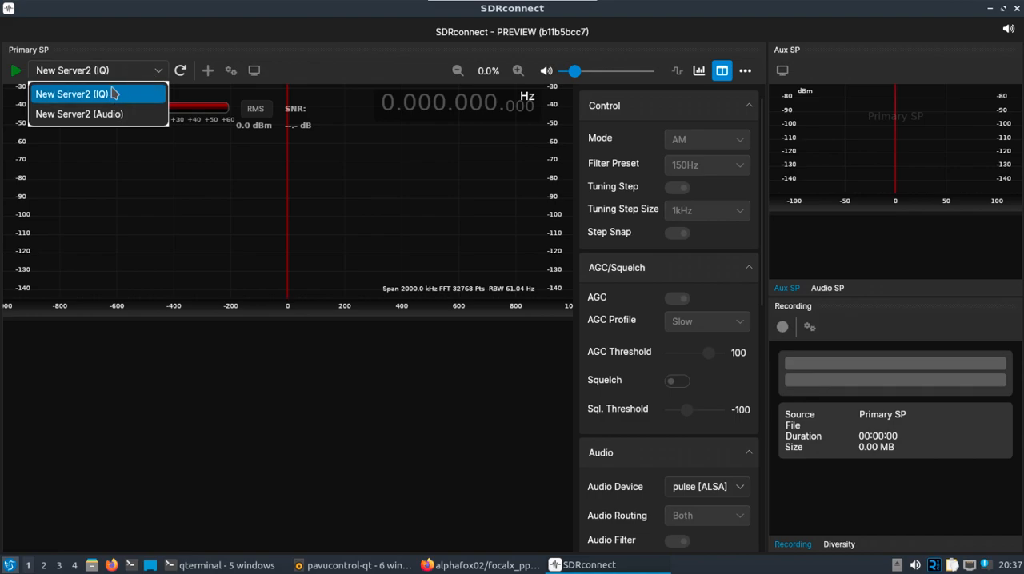
mouse_move(94, 136)
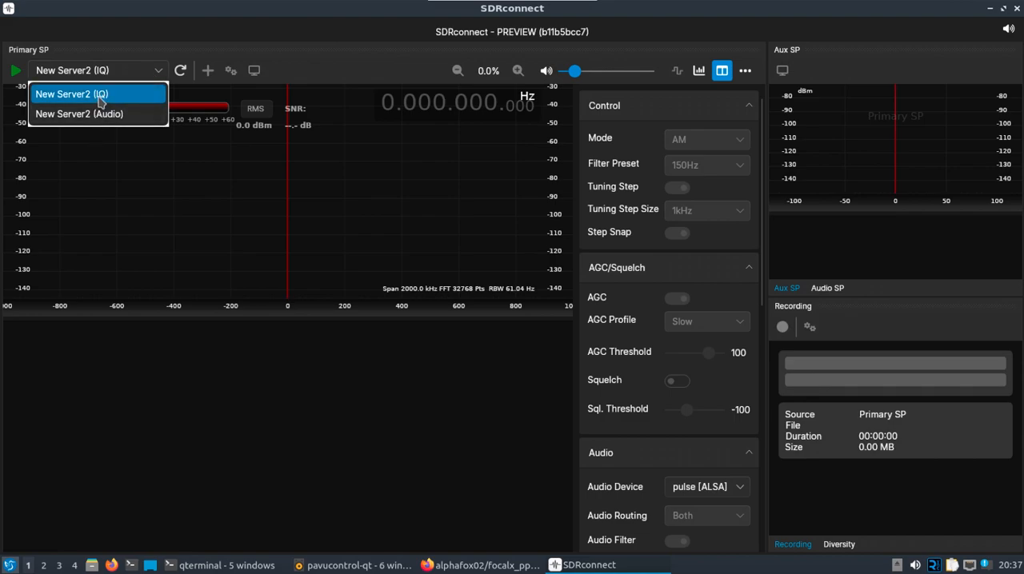
mouse_move(103, 125)
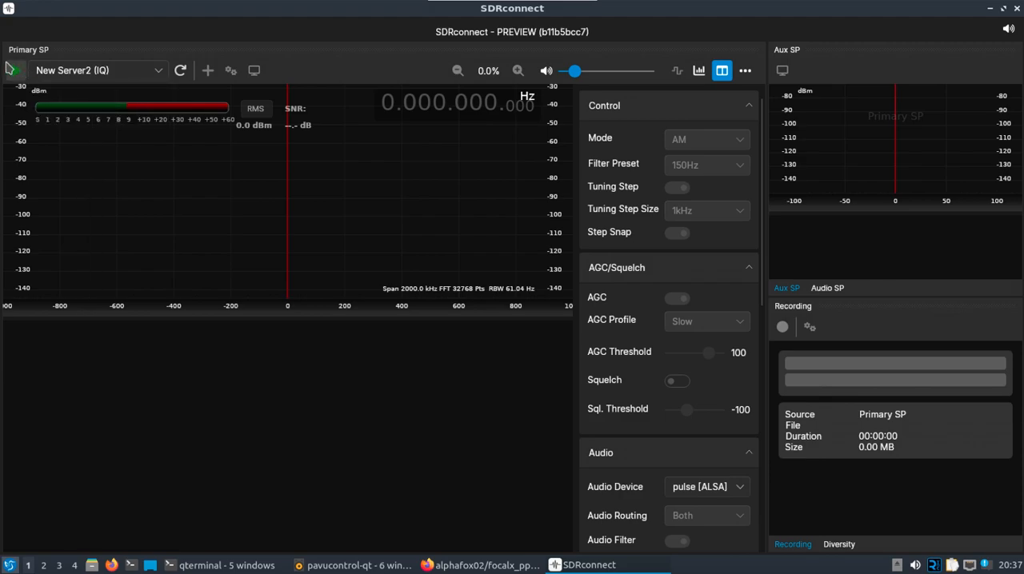
Start the New Server2 stream in WFM mode and tune to the strong station near 99.8 MHz
click(12, 70)
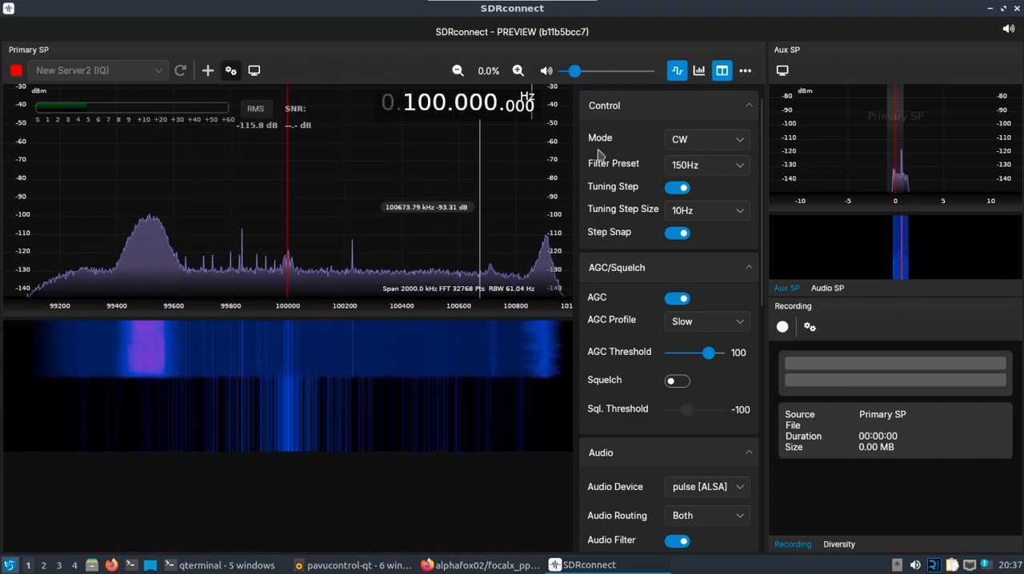
click(707, 137)
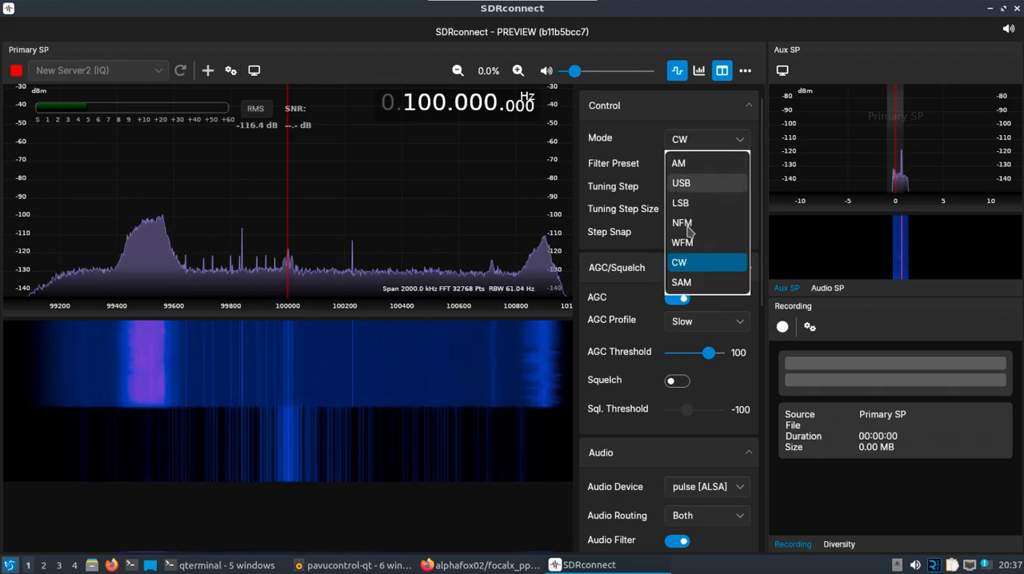
click(682, 243)
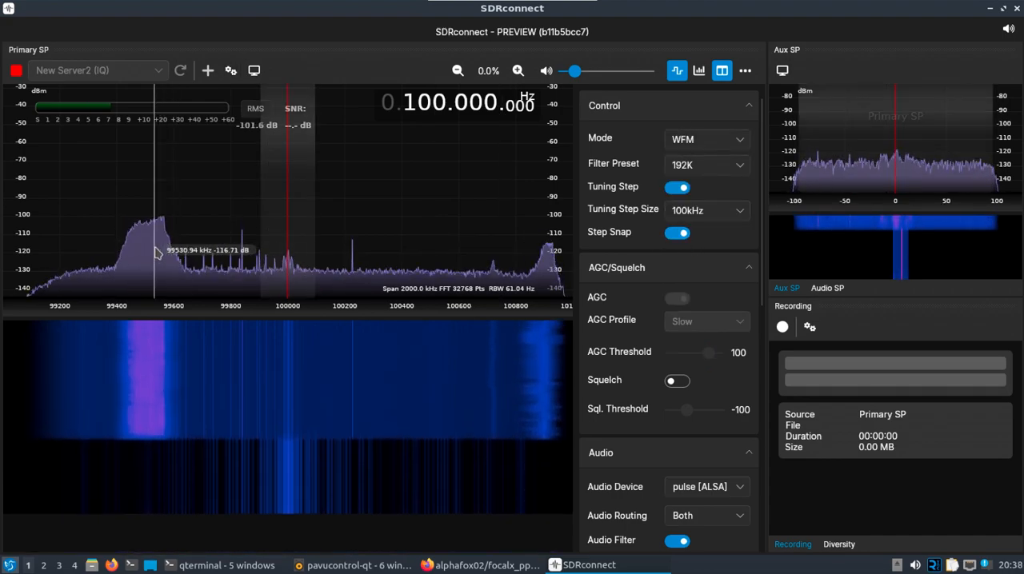
click(200, 248)
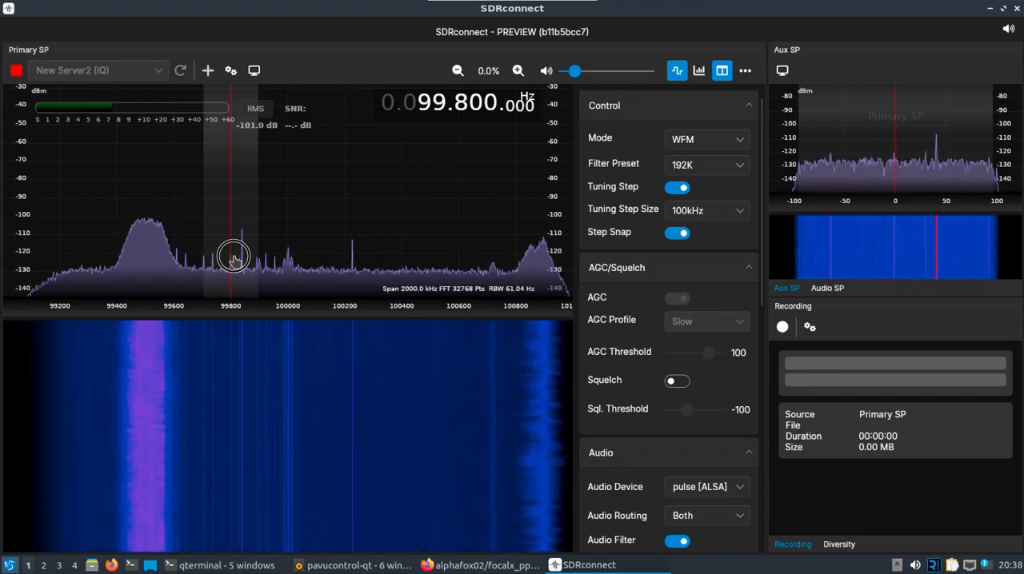
Raise the sample rate for an 8 MHz span, retune to 100.3 MHz, then stop the stream
click(230, 71)
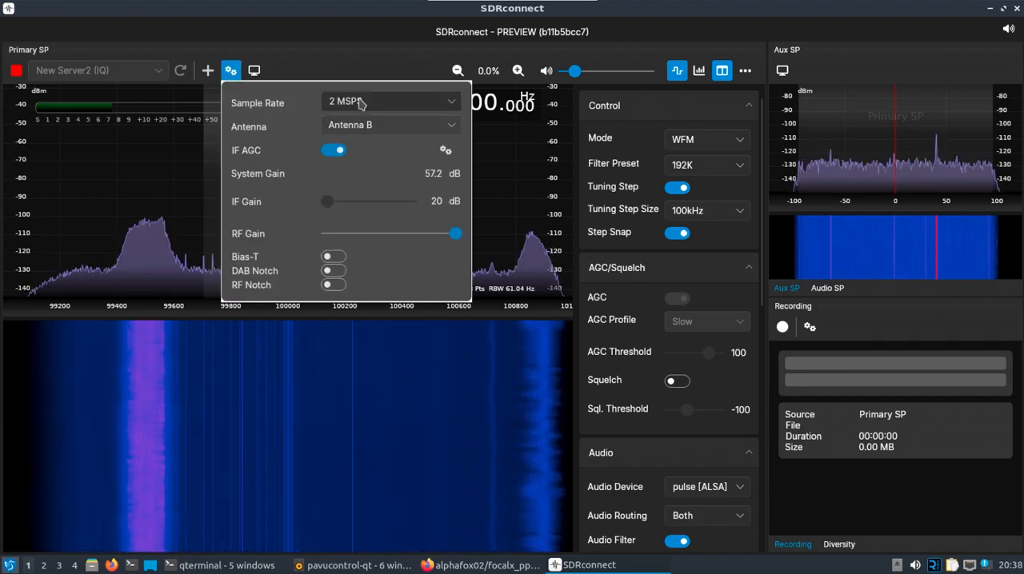
click(391, 102)
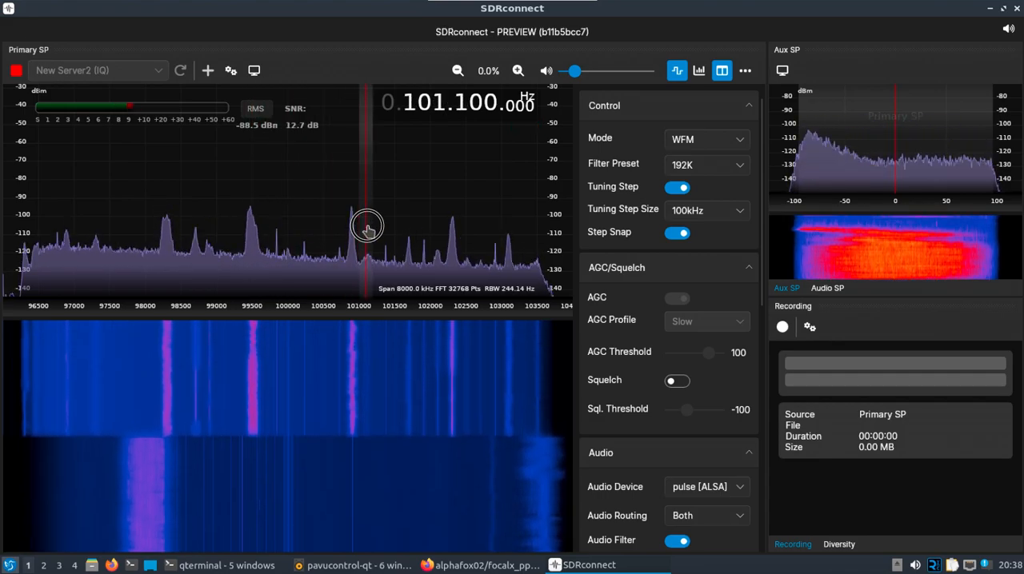
drag(368, 227, 356, 227)
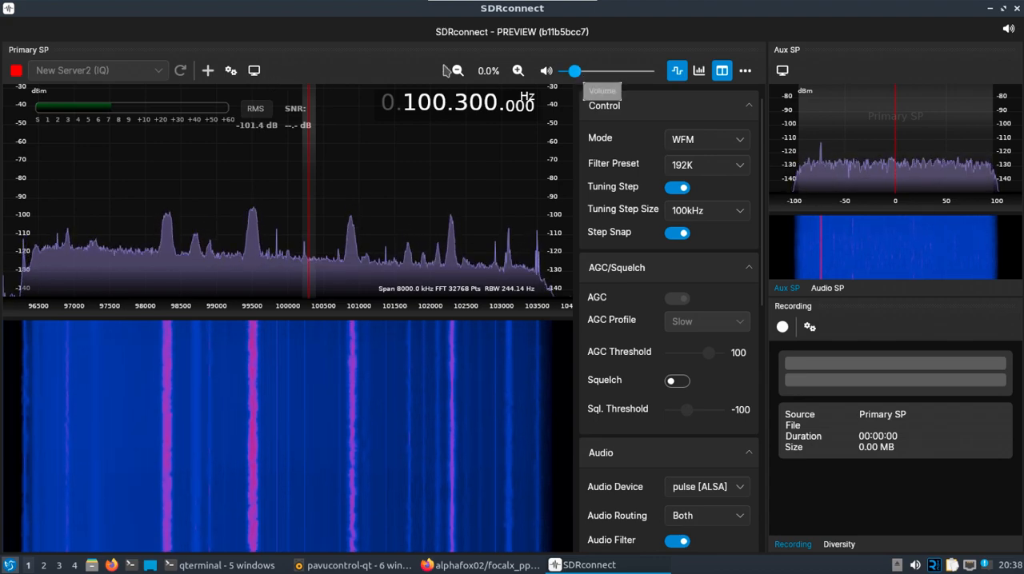
click(16, 71)
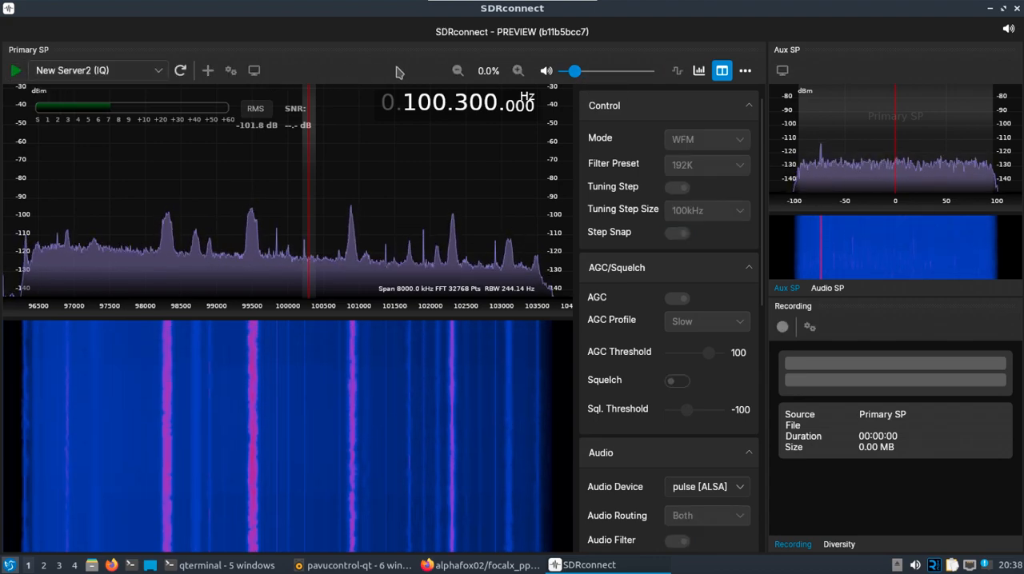